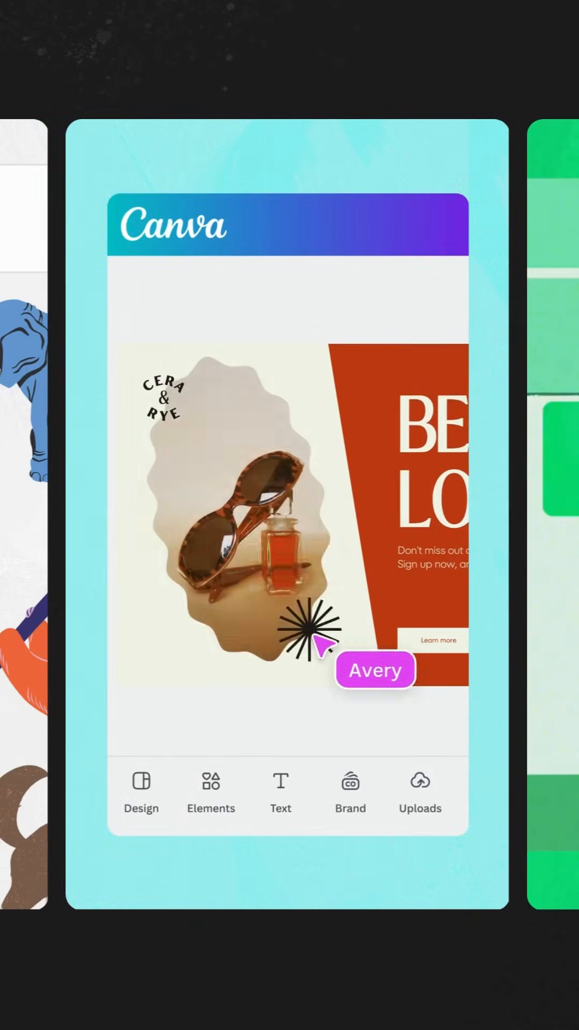
Start a new blank landscape design from the Canva home screen
{"action": "left_click", "coordinate": [211, 791]}
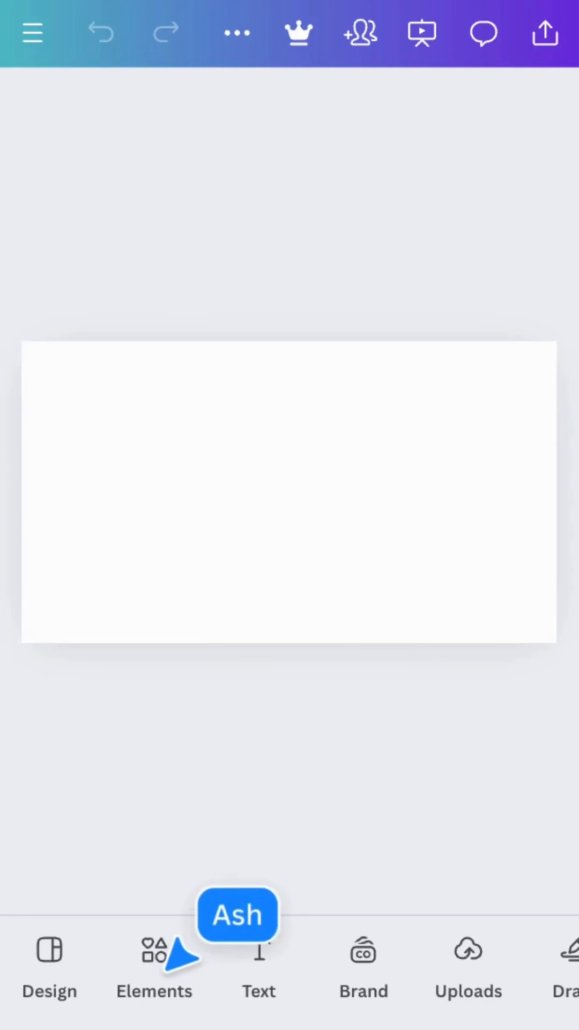
Search Elements for 'puppy' and show only the video results
{"action": "left_click", "coordinate": [153, 962]}
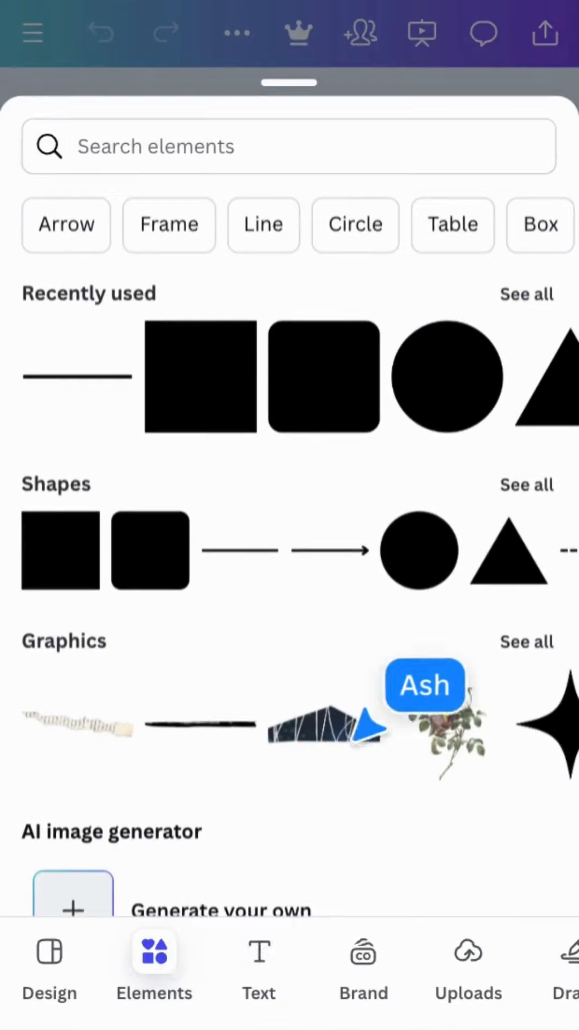
{"action": "type", "text": "puppy"}
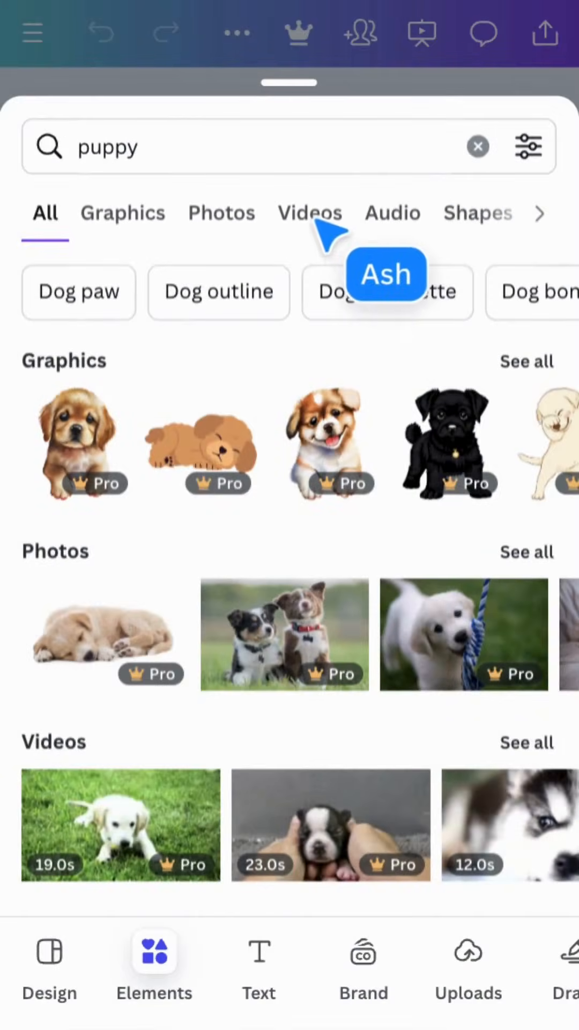
{"action": "left_click", "coordinate": [308, 213]}
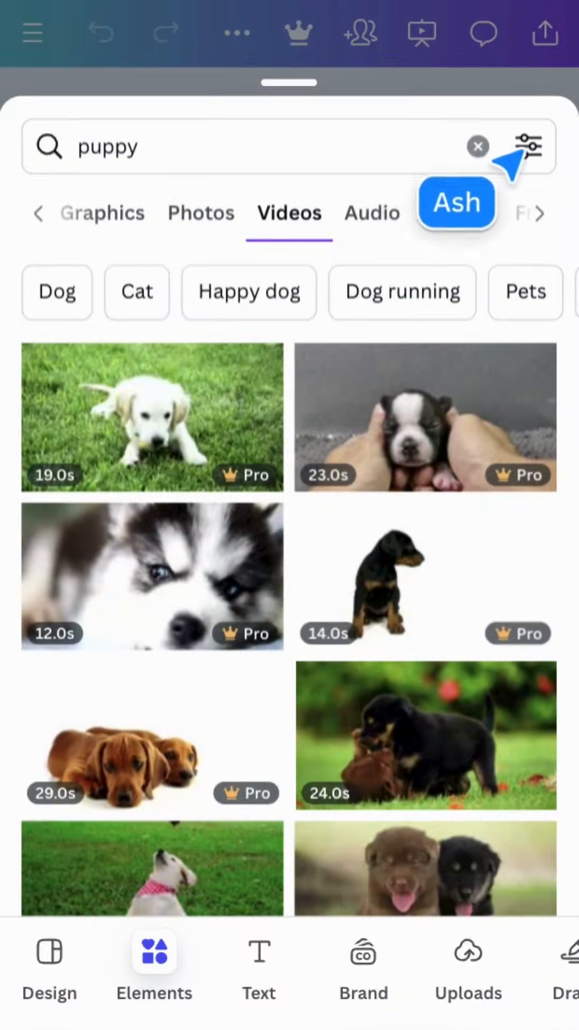
Filter puppy results to Vertical orientation and scroll Graphics to the Shih Tzu sticker
{"action": "left_click", "coordinate": [529, 146]}
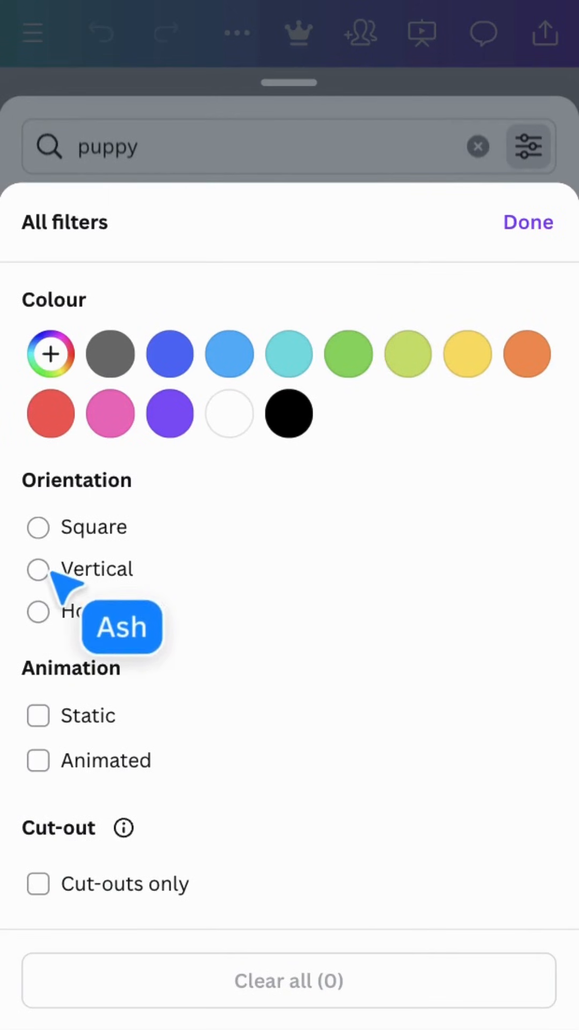
{"action": "left_click", "coordinate": [38, 568]}
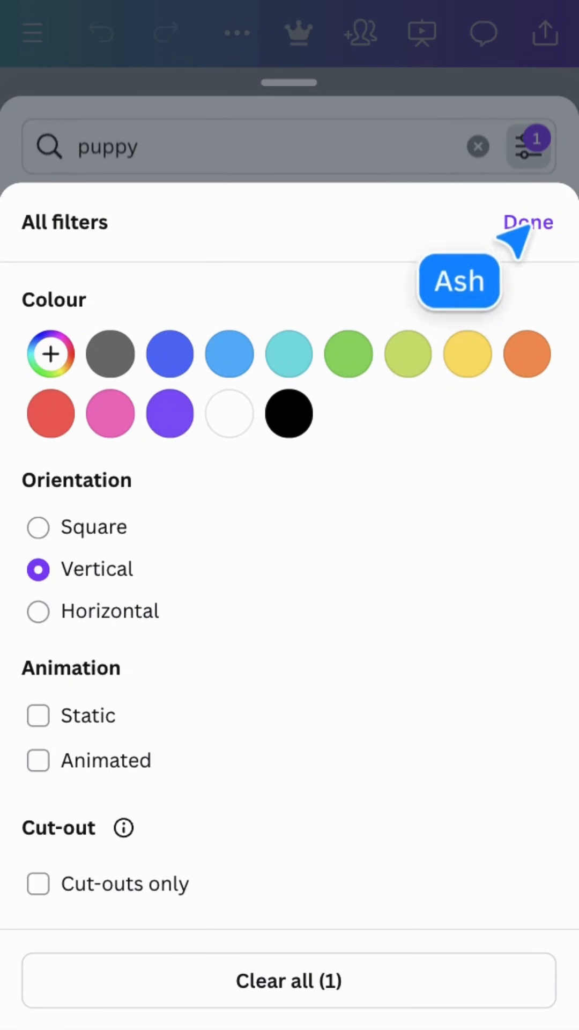
{"action": "left_click", "coordinate": [527, 222]}
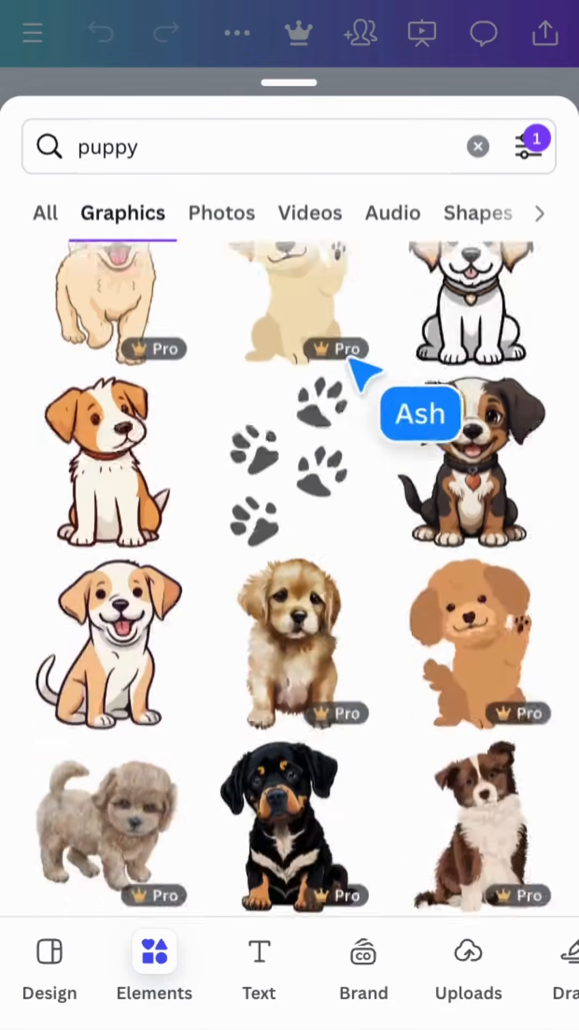
{"action": "scroll", "scroll_direction": "down", "scroll_amount": 3}
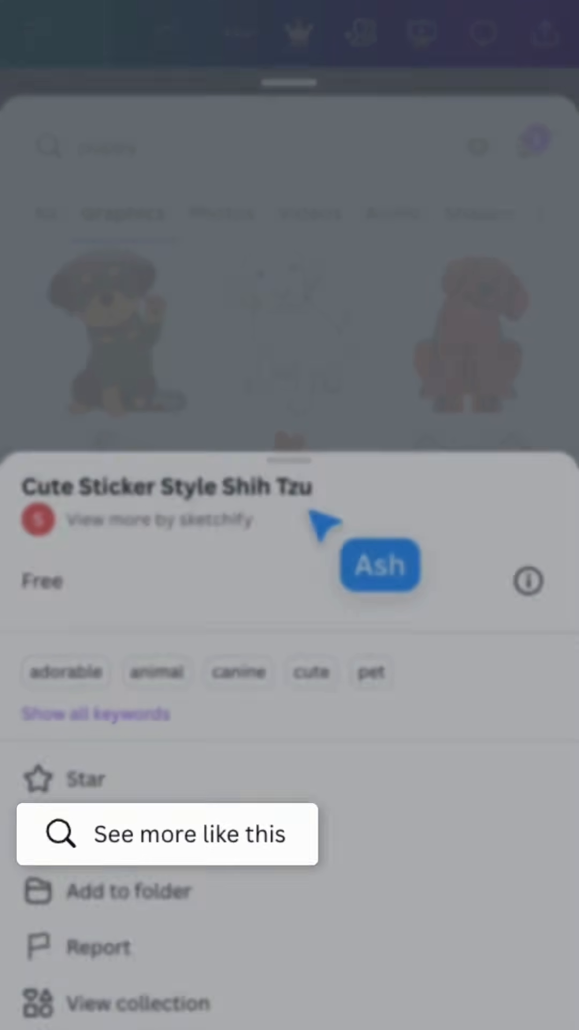
View graphics similar to the Shih Tzu sticker and browse creator sketchify's element page
{"action": "left_click", "coordinate": [168, 833]}
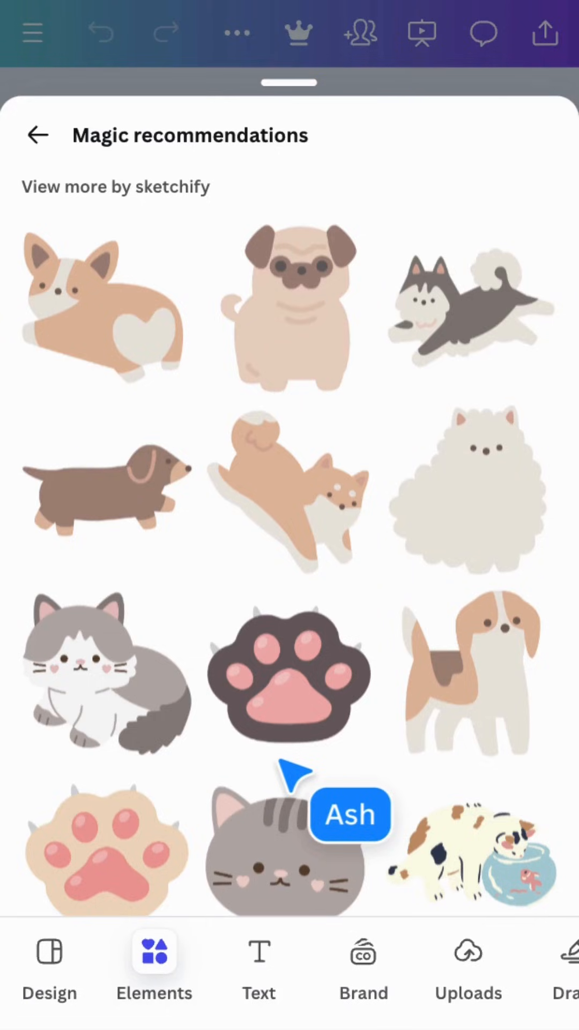
{"action": "mouse_move", "coordinate": [299, 575]}
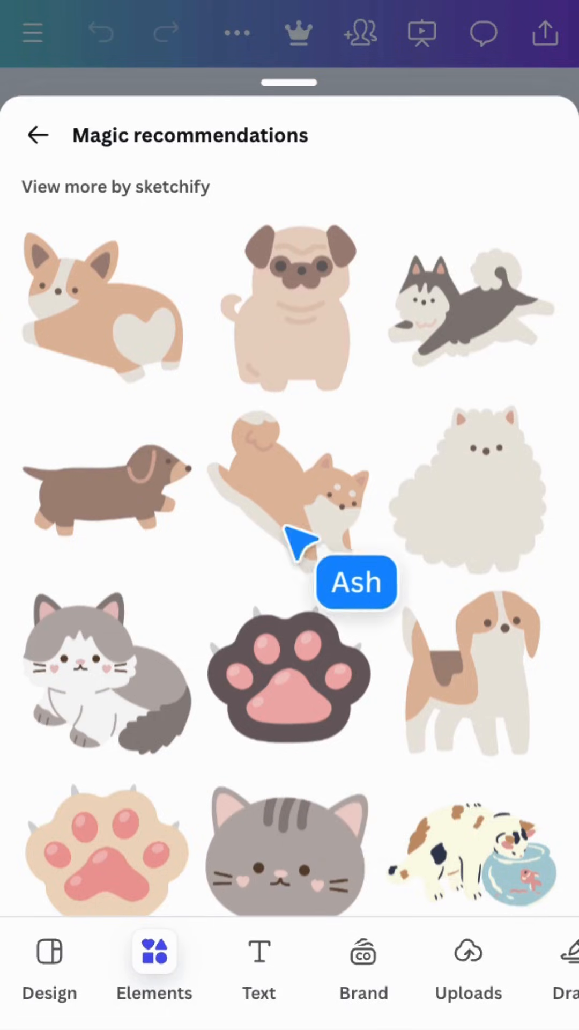
{"action": "left_click", "coordinate": [103, 307]}
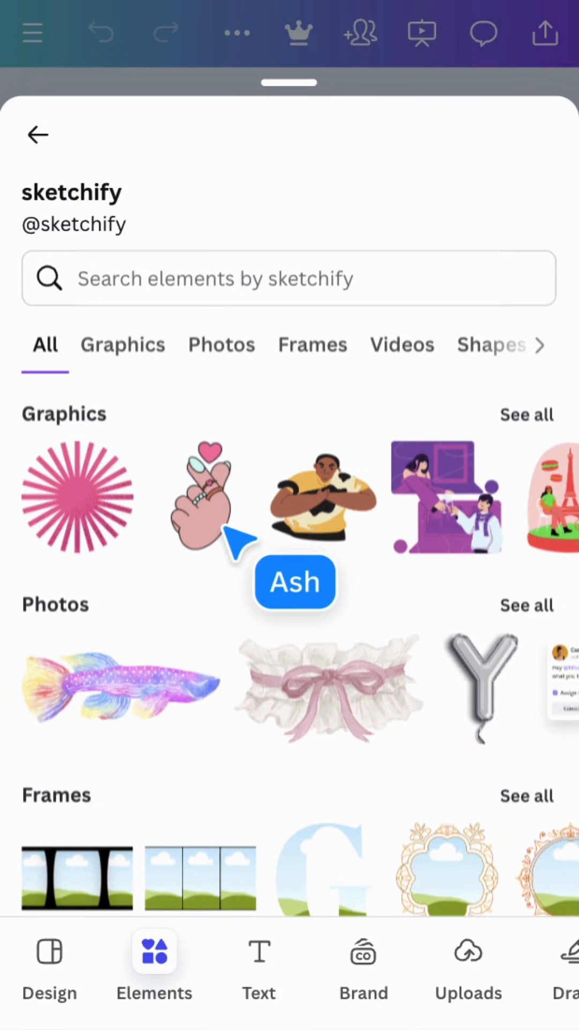
{"action": "mouse_move", "coordinate": [51, 158]}
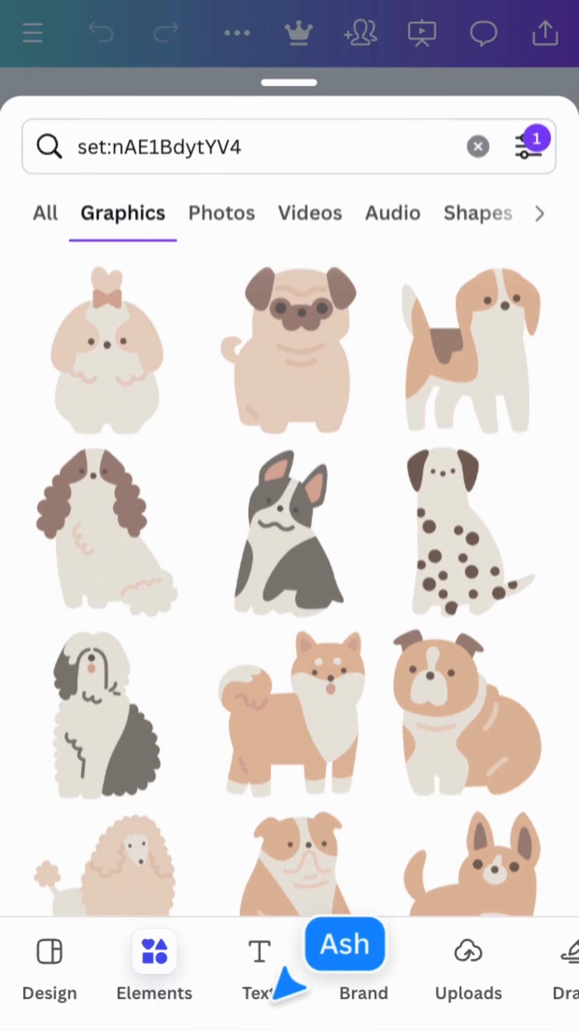
{"action": "mouse_move", "coordinate": [288, 539]}
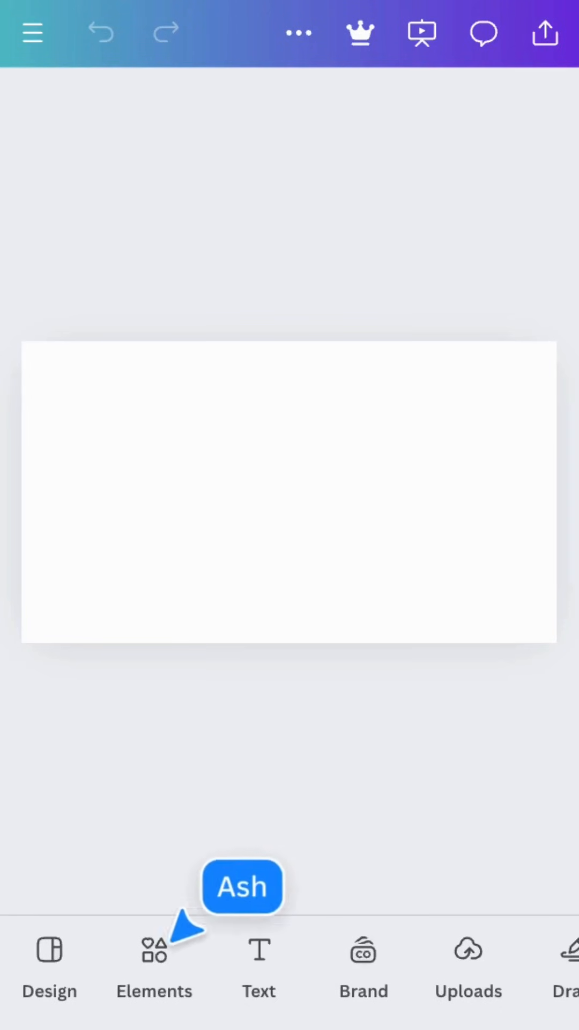
Add a straight line element, colour it red and switch it to a dashed curved style
{"action": "left_click", "coordinate": [154, 958]}
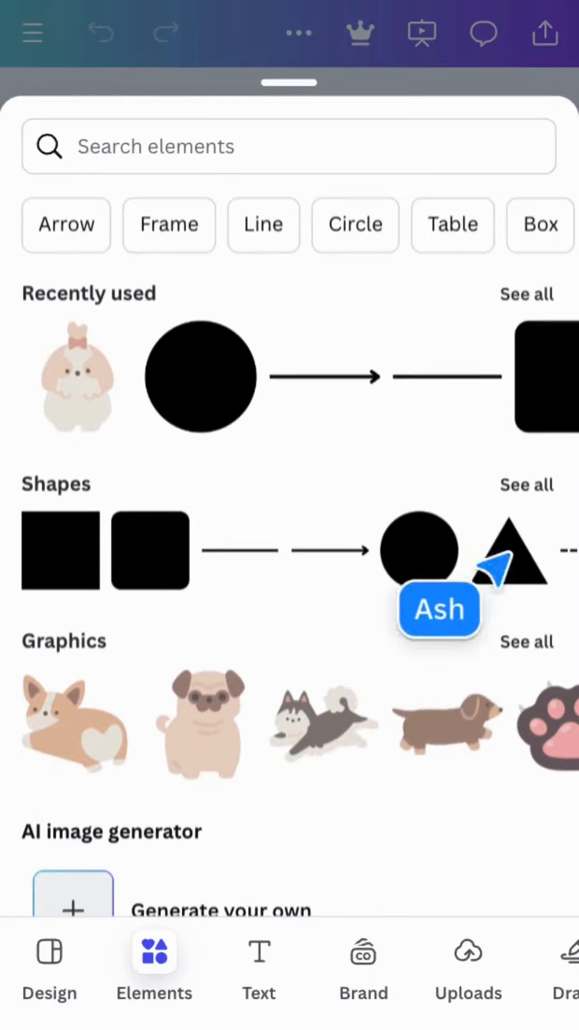
{"action": "left_click", "coordinate": [528, 485]}
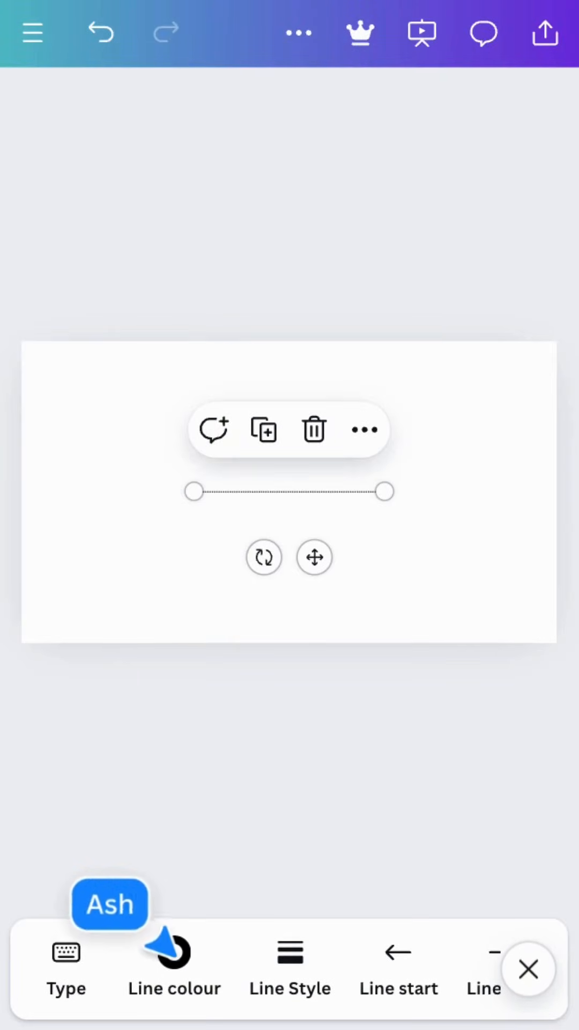
{"action": "left_click", "coordinate": [174, 970]}
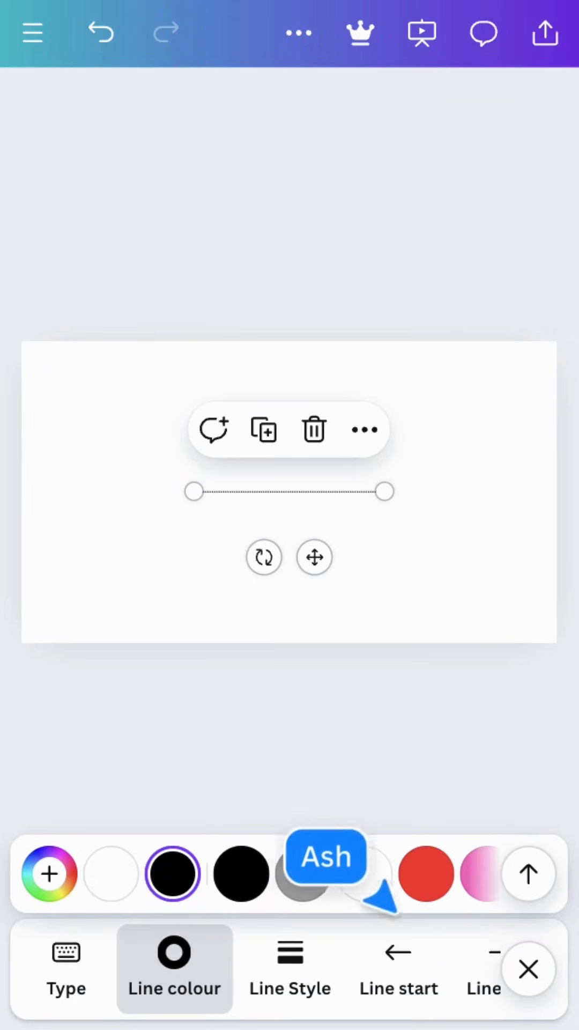
{"action": "left_click", "coordinate": [288, 968]}
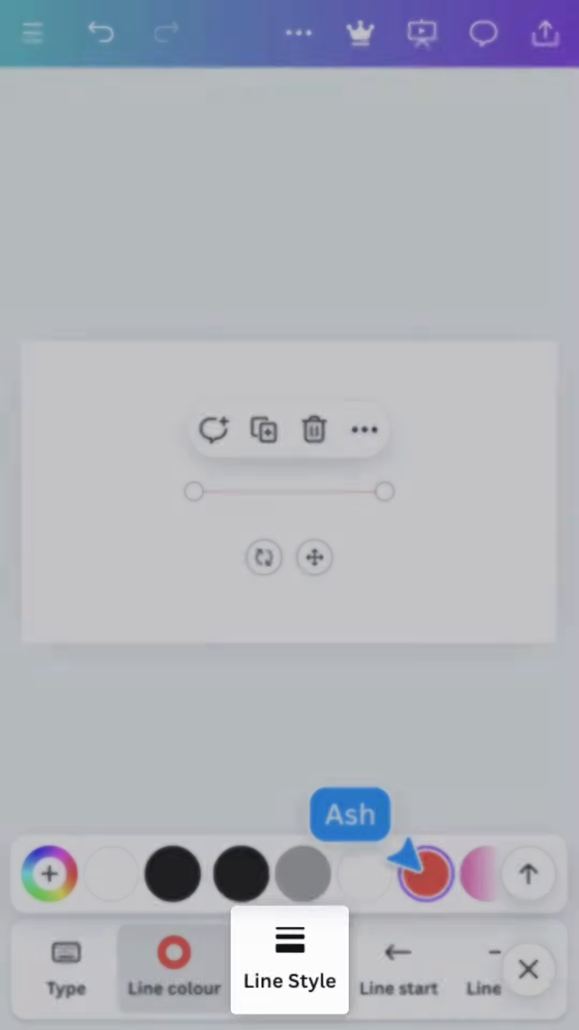
{"action": "left_click", "coordinate": [288, 959]}
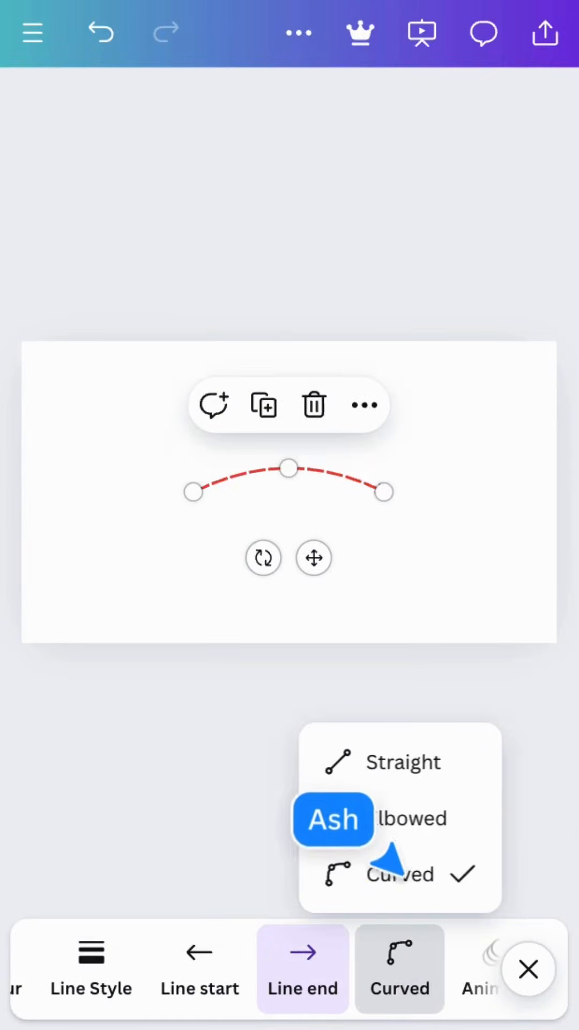
Stretch the curved arrow's end point out toward the lower right of the page
{"action": "left_click_drag", "start_coordinate": [384, 492], "coordinate": [489, 491]}
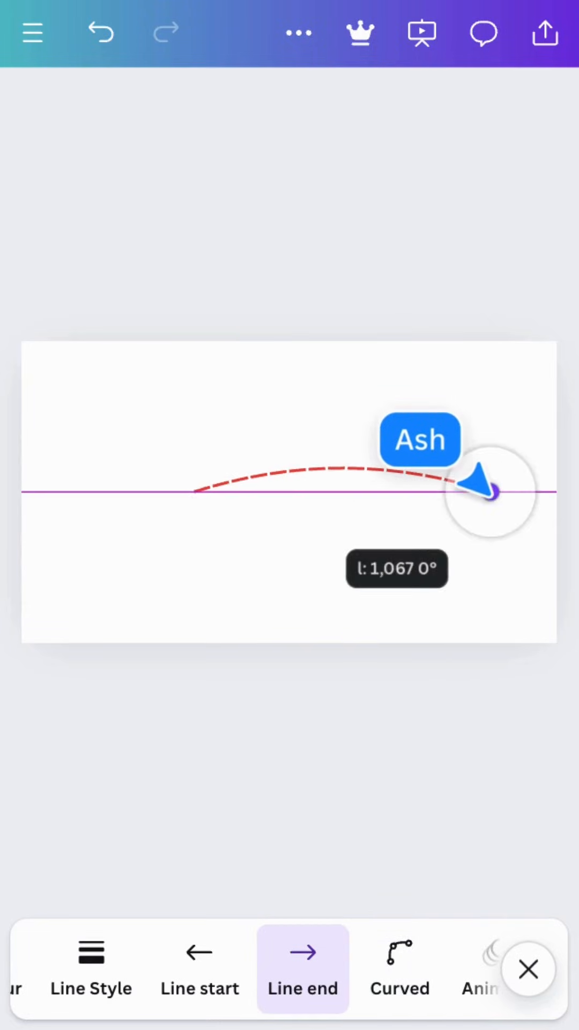
{"action": "left_click_drag", "start_coordinate": [496, 493], "coordinate": [338, 424]}
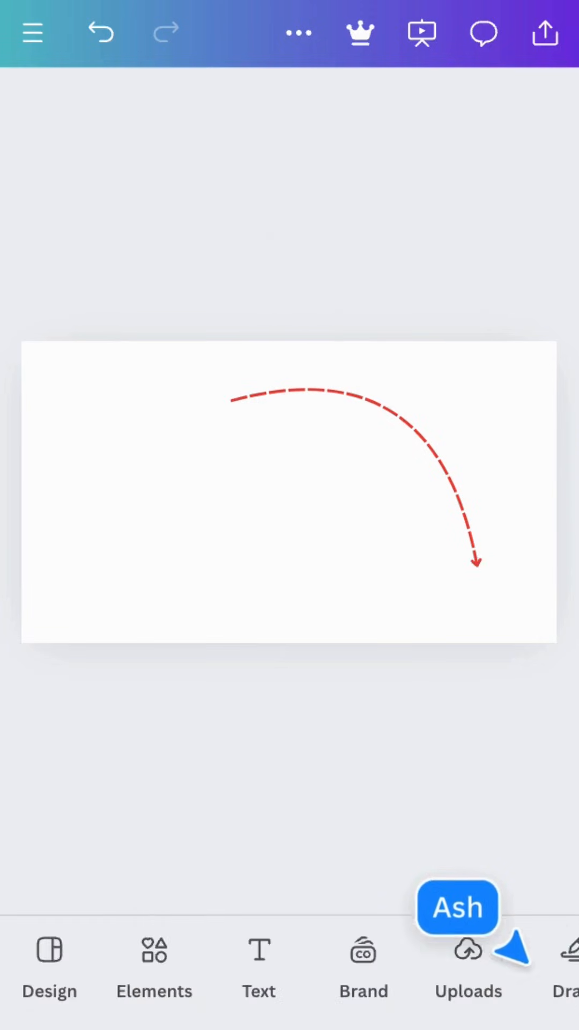
Add a red square and write 'Hello' centred inside it
{"action": "left_click", "coordinate": [153, 968]}
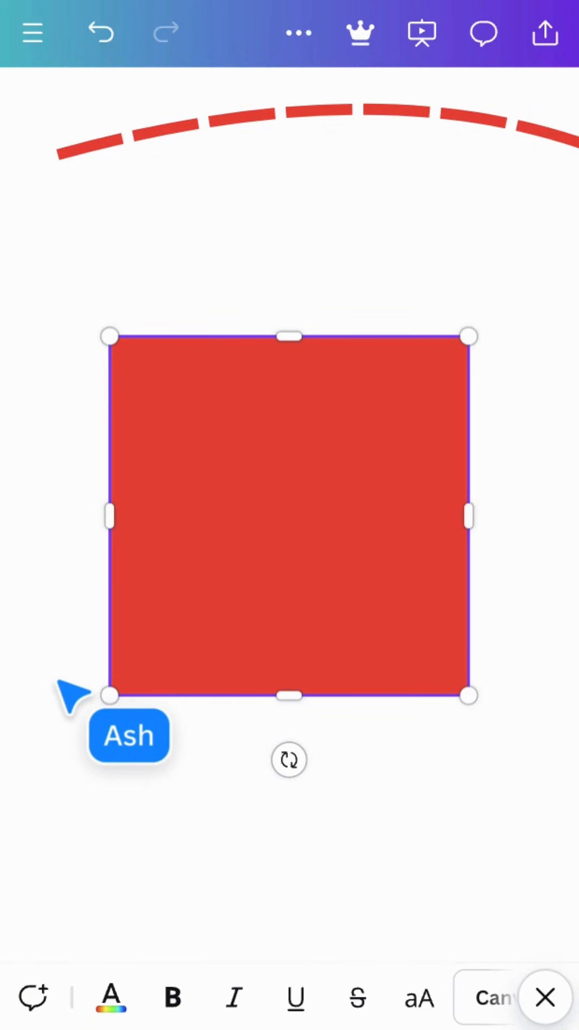
{"action": "double_click", "coordinate": [289, 516]}
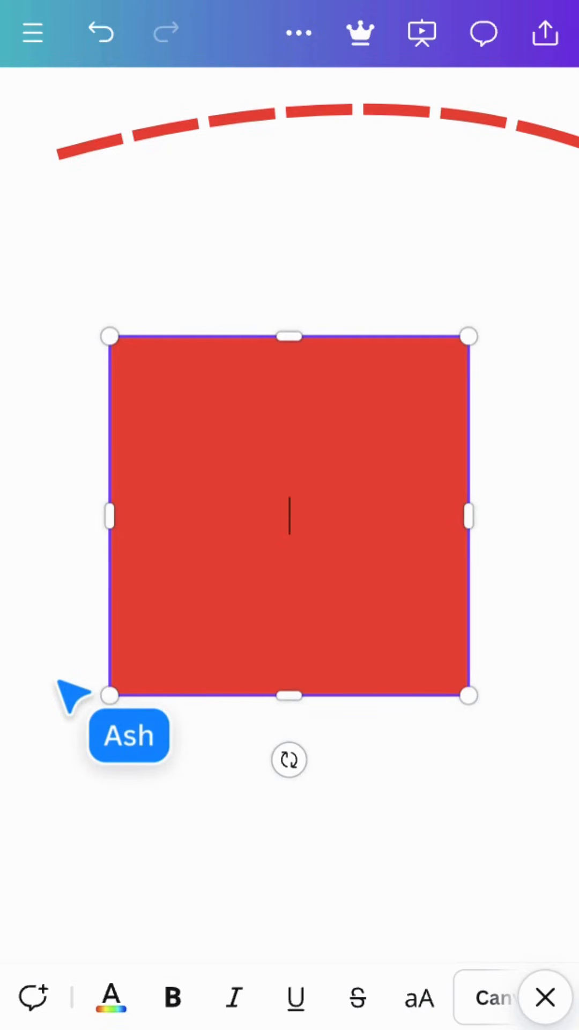
{"action": "type", "text": "Hello"}
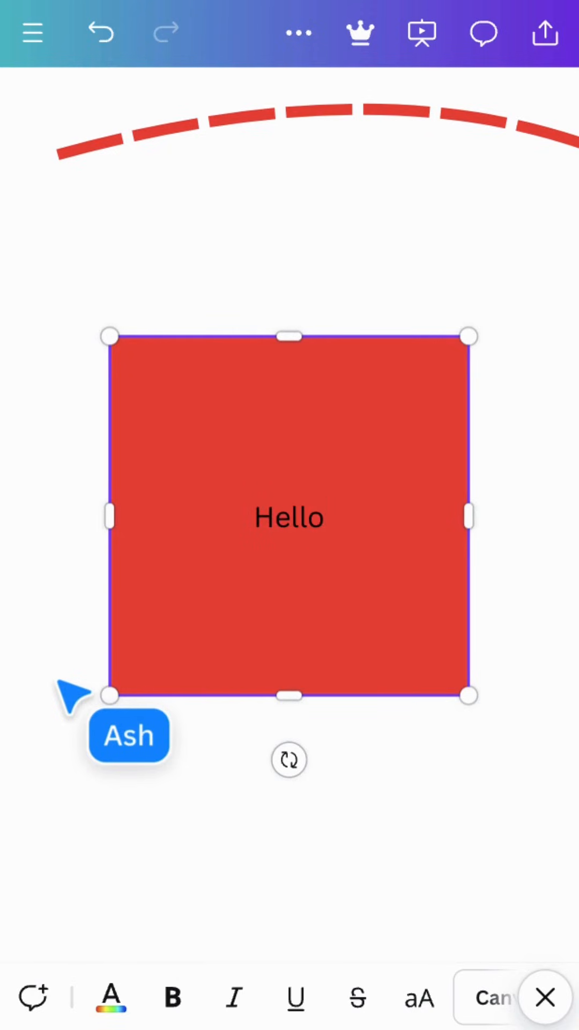
{"action": "left_click", "coordinate": [289, 517]}
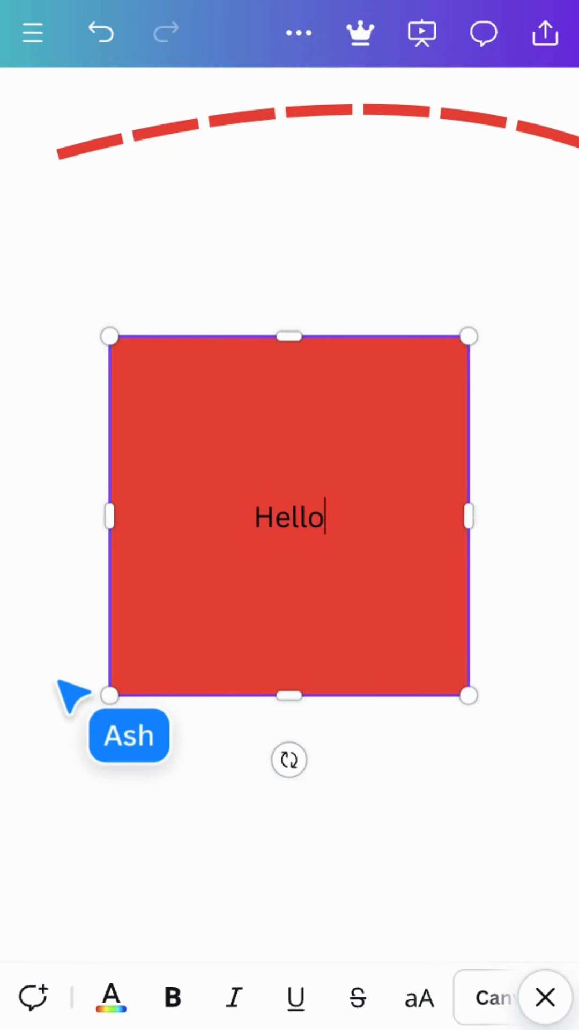
{"action": "mouse_move", "coordinate": [375, 988]}
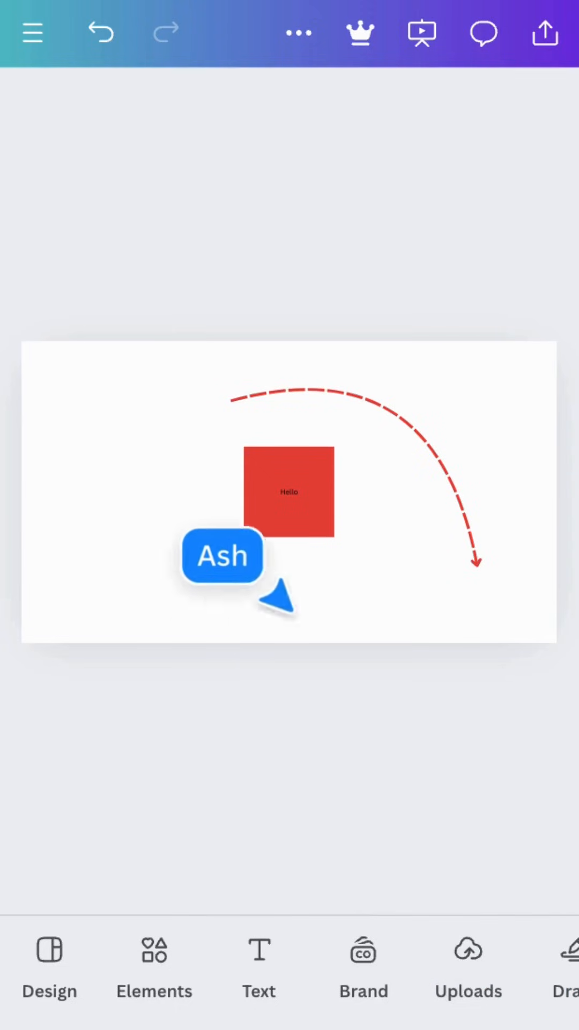
Turn the red Hello square into a triangle shape
{"action": "left_click", "coordinate": [289, 492]}
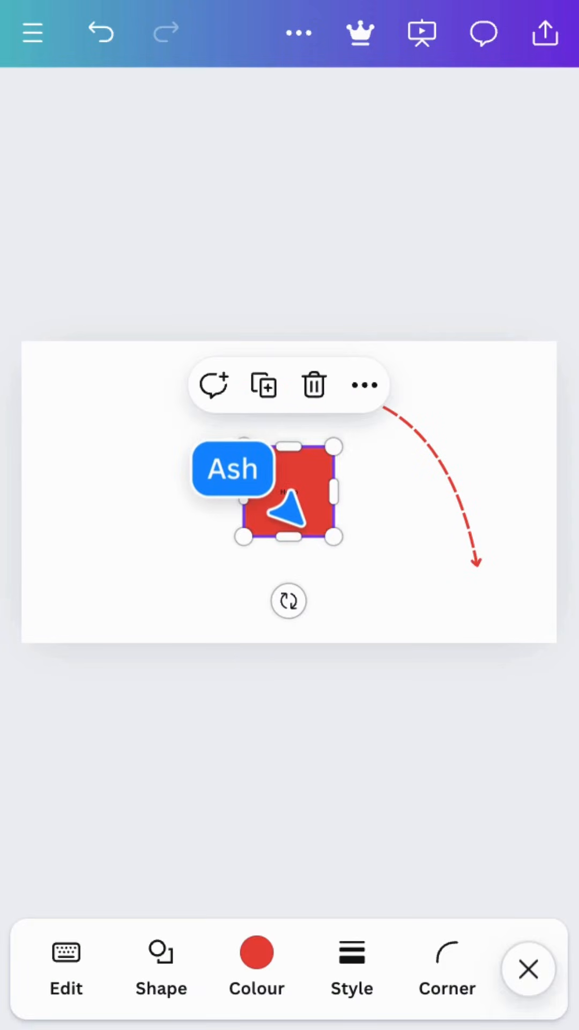
{"action": "left_click", "coordinate": [160, 970]}
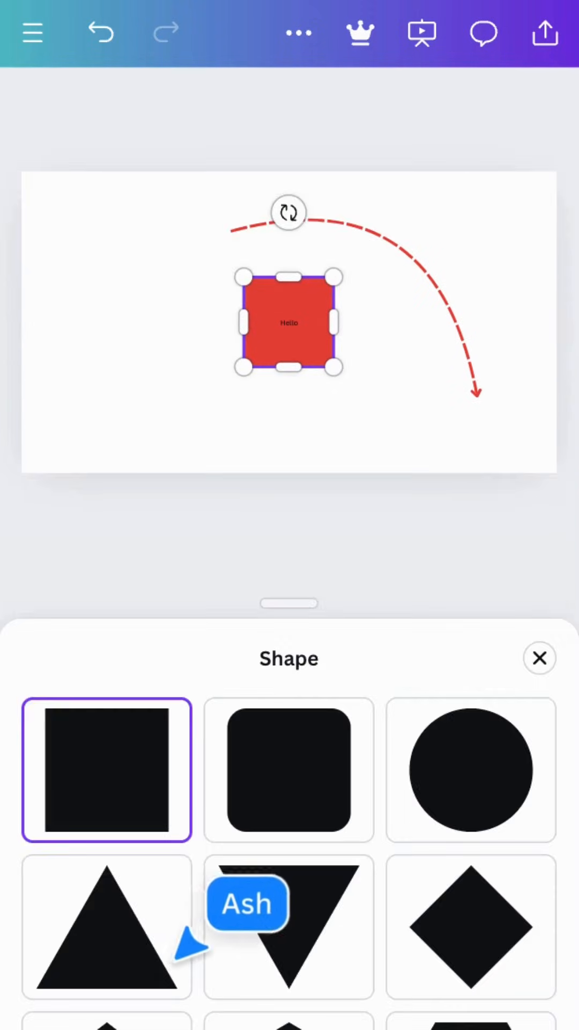
{"action": "left_click", "coordinate": [106, 927]}
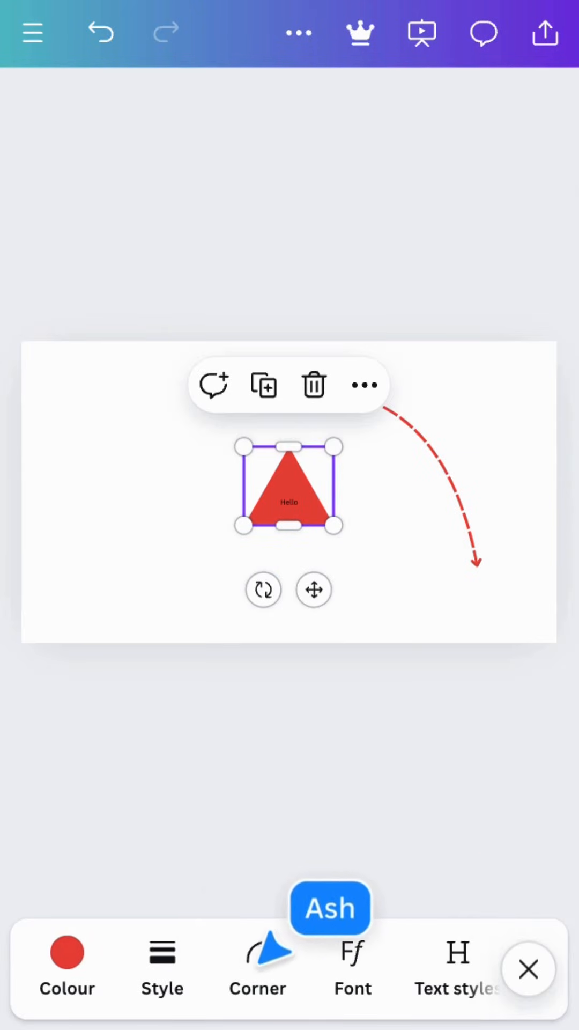
Round the triangle's corners to 44 and reposition the curved arrow's end point
{"action": "left_click", "coordinate": [256, 969]}
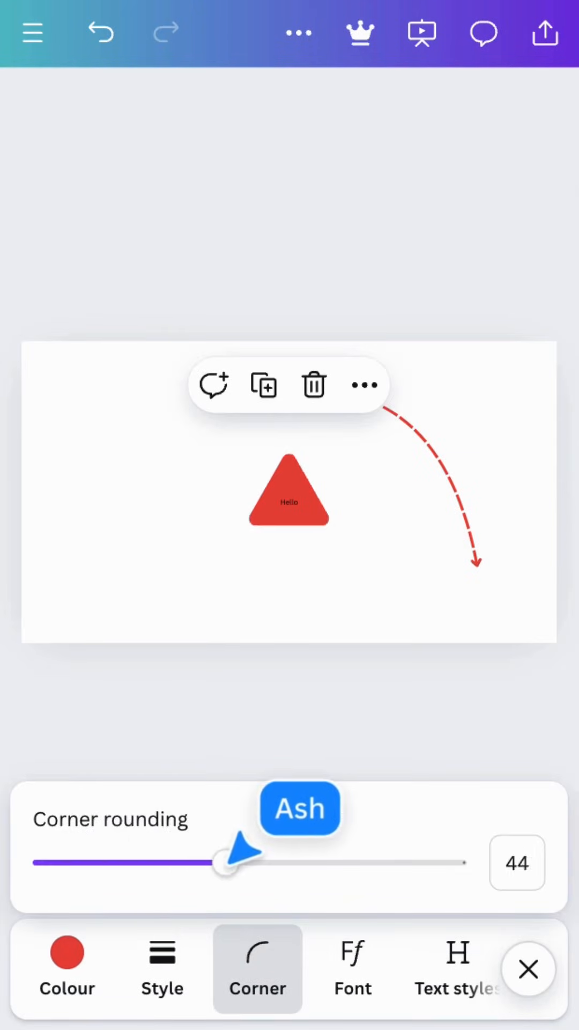
{"action": "left_click_drag", "start_coordinate": [220, 862], "coordinate": [248, 863]}
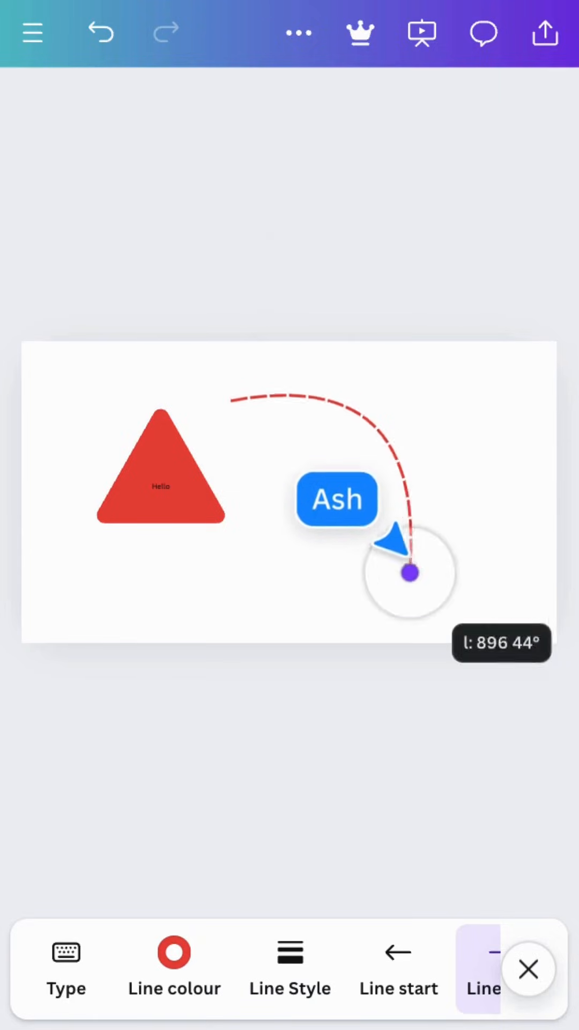
{"action": "left_click_drag", "start_coordinate": [408, 575], "coordinate": [152, 516]}
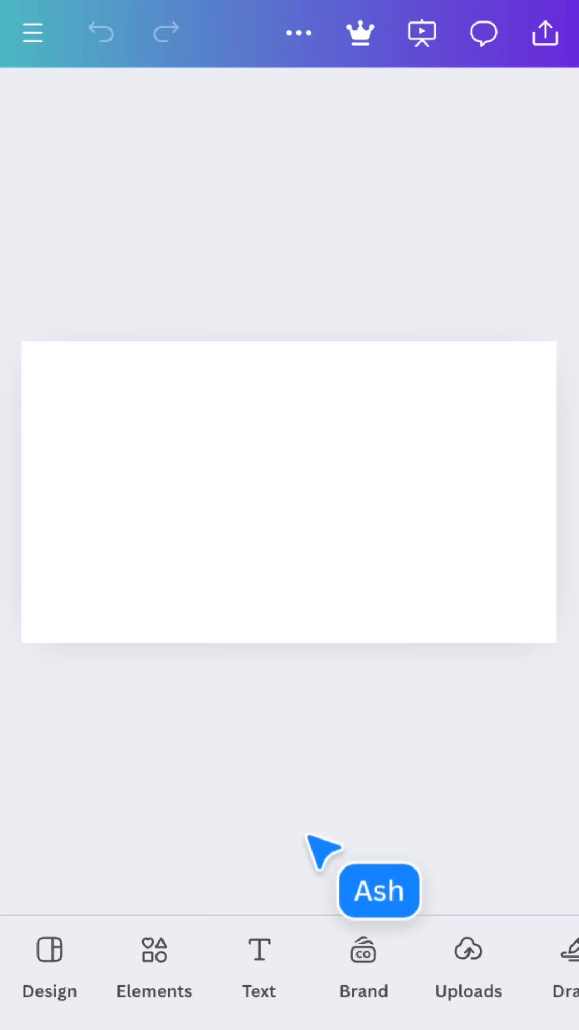
Add a mandala graphic and recolour it in grey, purple and red
{"action": "left_click", "coordinate": [154, 953]}
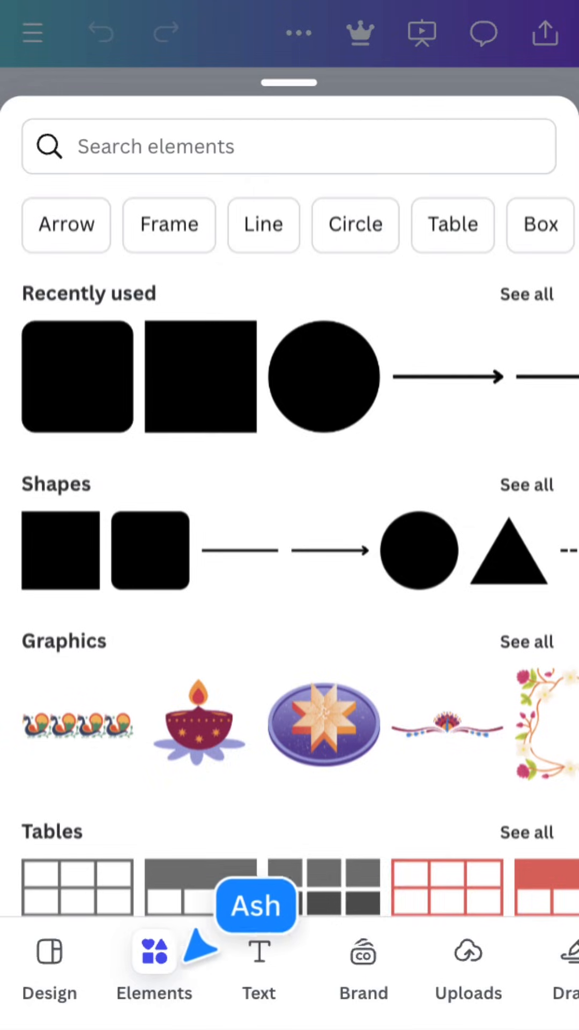
{"action": "left_click", "coordinate": [527, 641]}
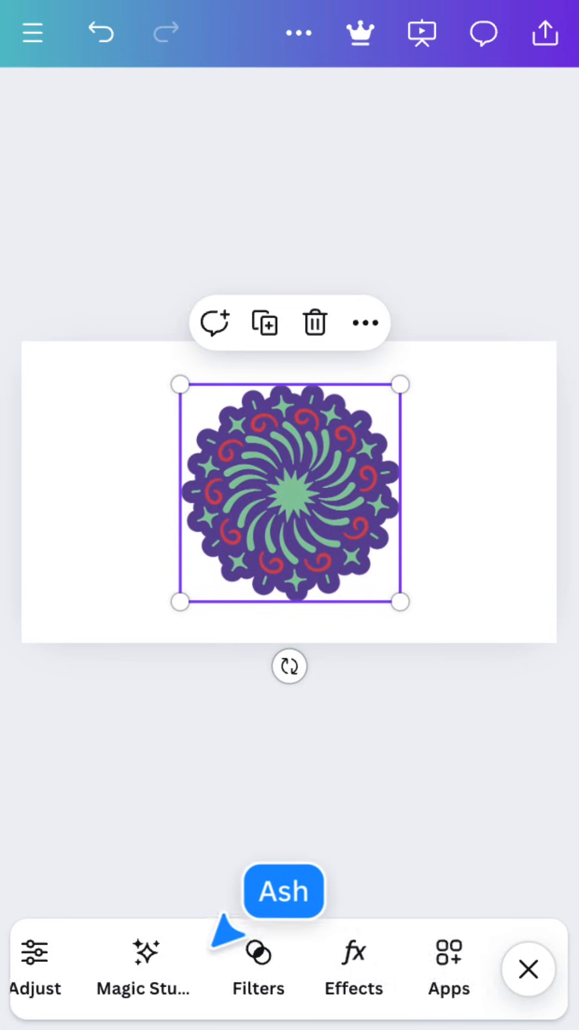
{"action": "left_click", "coordinate": [258, 969]}
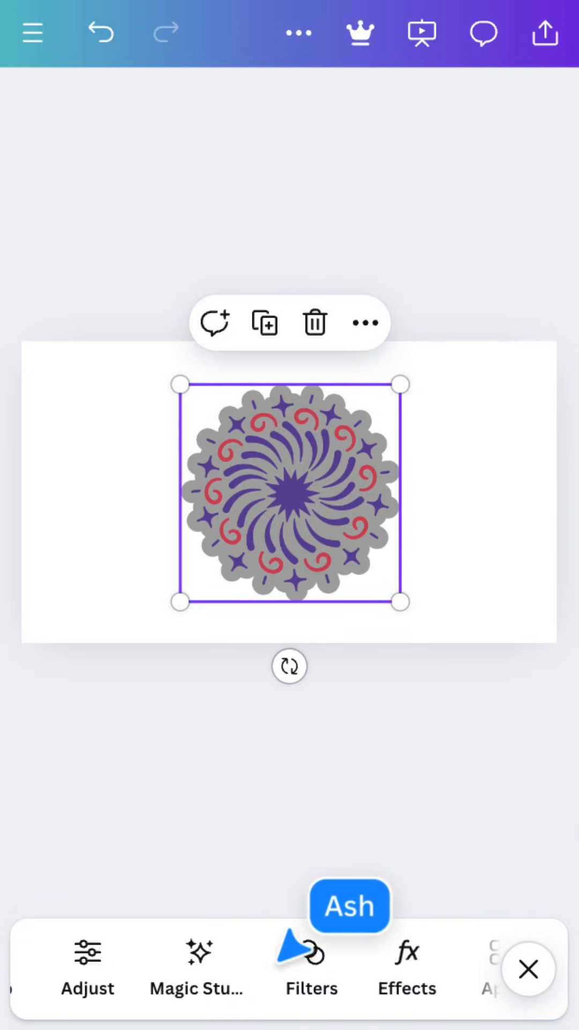
Crop the mandala to its top half and flip it upside down
{"action": "scroll", "scroll_direction": "left", "scroll_amount": 3}
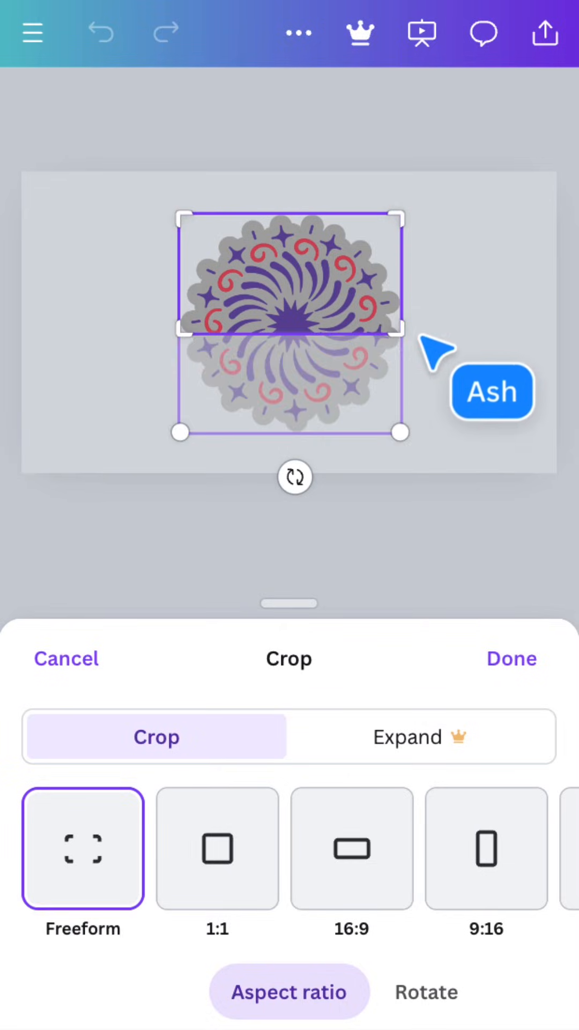
{"action": "left_click", "coordinate": [512, 659]}
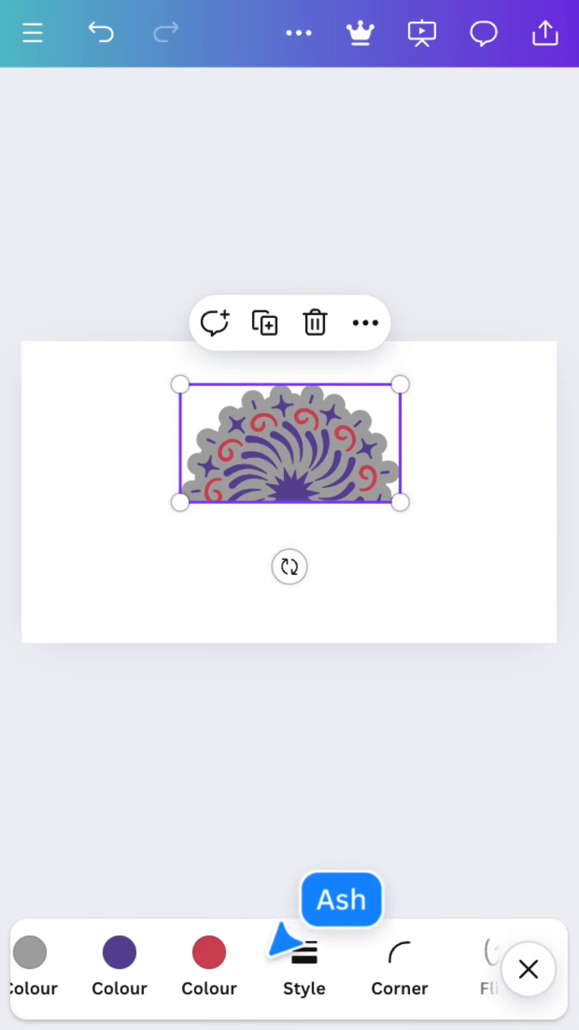
{"action": "left_click", "coordinate": [282, 969]}
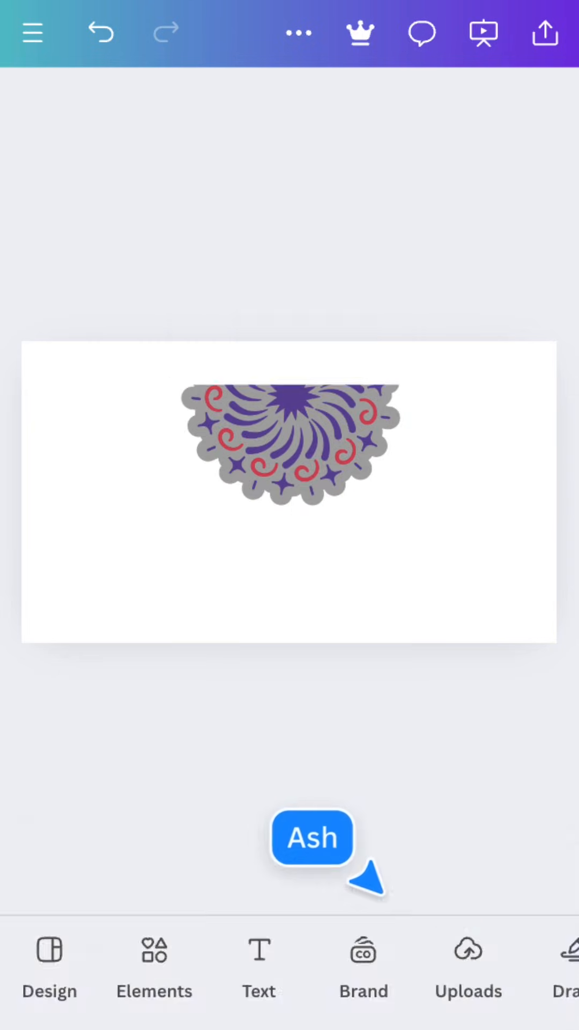
Browse the full stock Photos collection, then the full stock Videos collection
{"action": "left_click", "coordinate": [154, 965]}
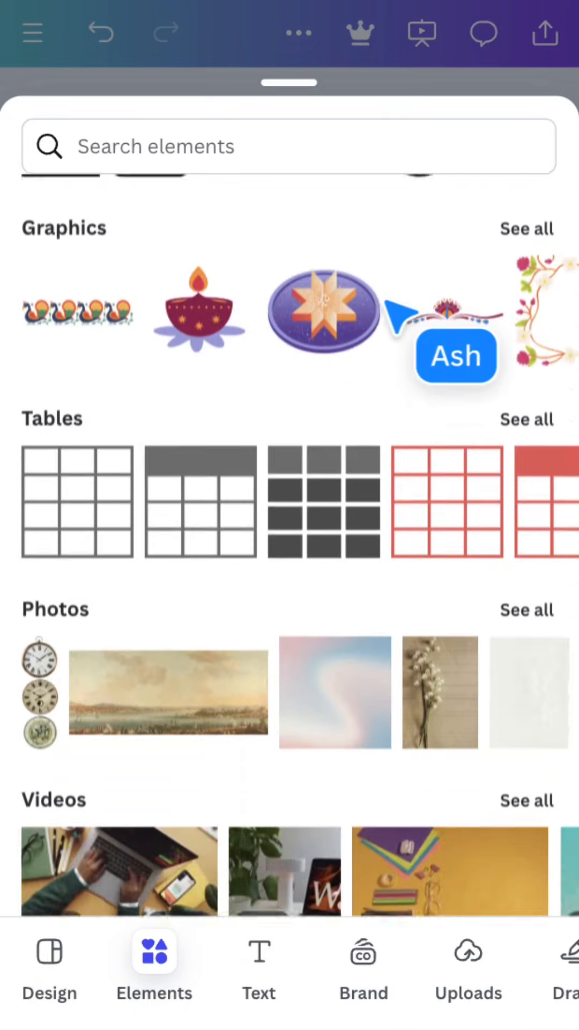
{"action": "scroll", "scroll_direction": "down", "scroll_amount": 3}
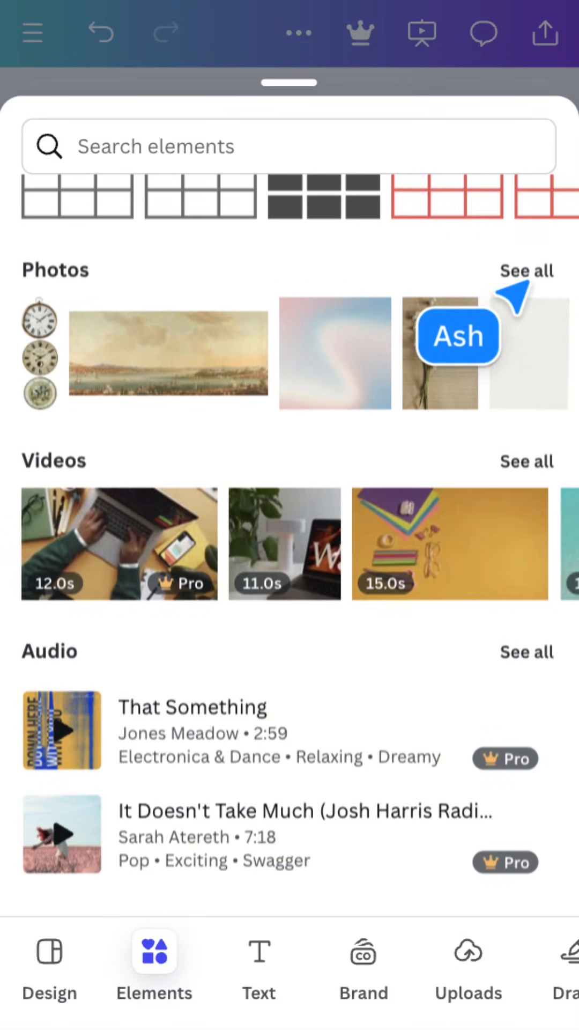
{"action": "left_click", "coordinate": [526, 271]}
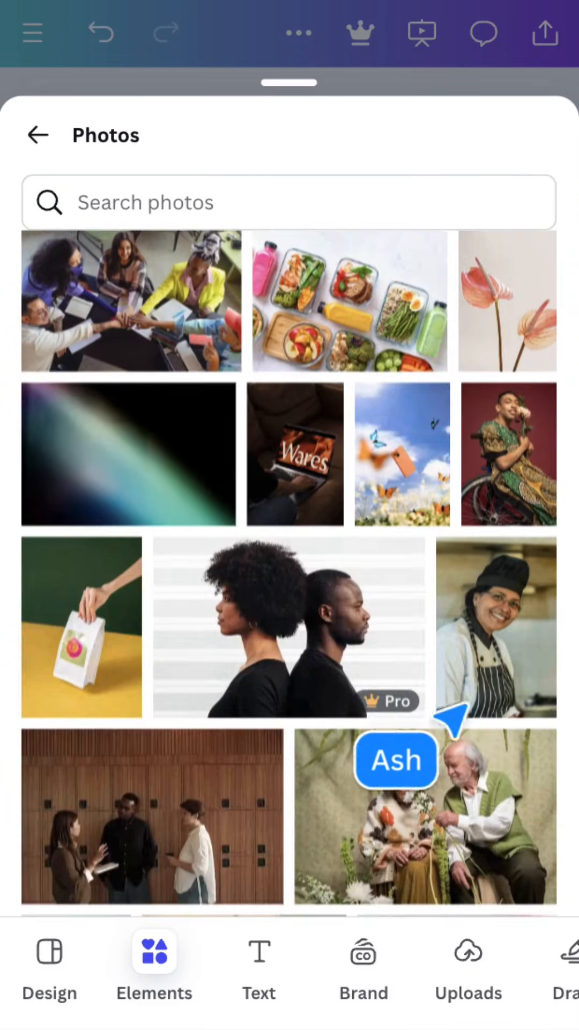
{"action": "scroll", "scroll_direction": "down", "scroll_amount": 3}
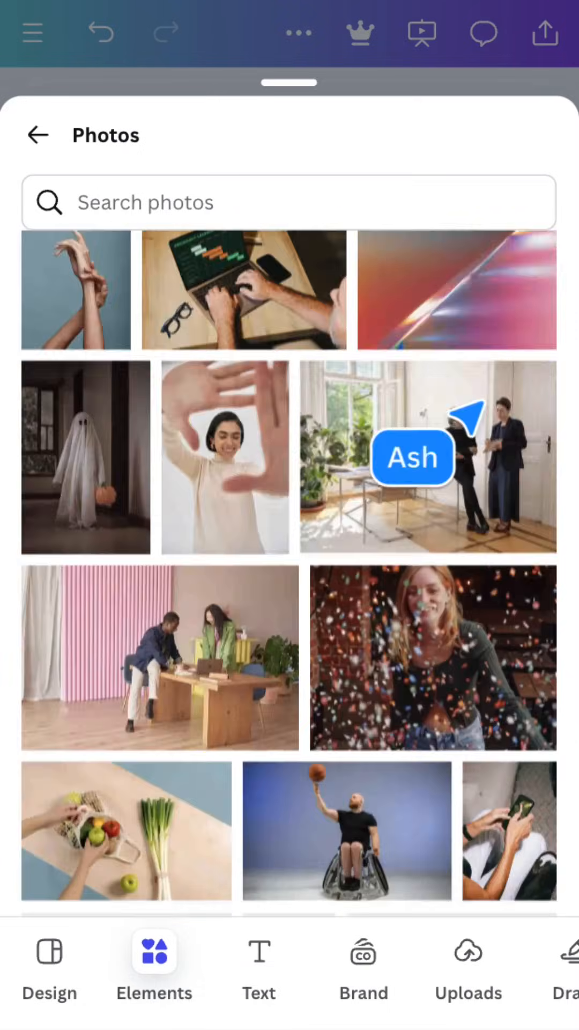
{"action": "left_click", "coordinate": [39, 136]}
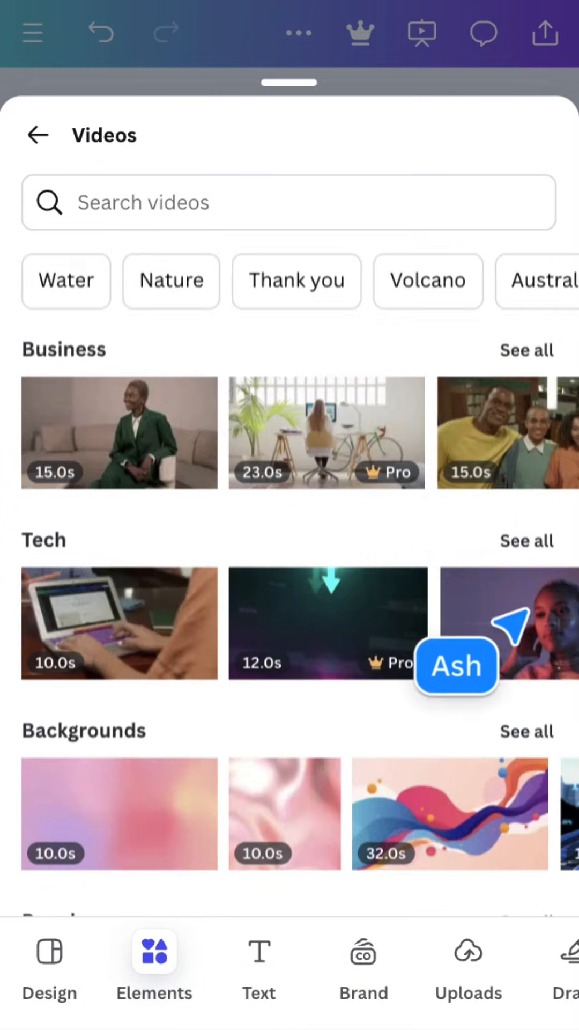
Scroll to the Cities videos and add the aerial road intersection clip
{"action": "scroll", "scroll_direction": "down", "scroll_amount": 3}
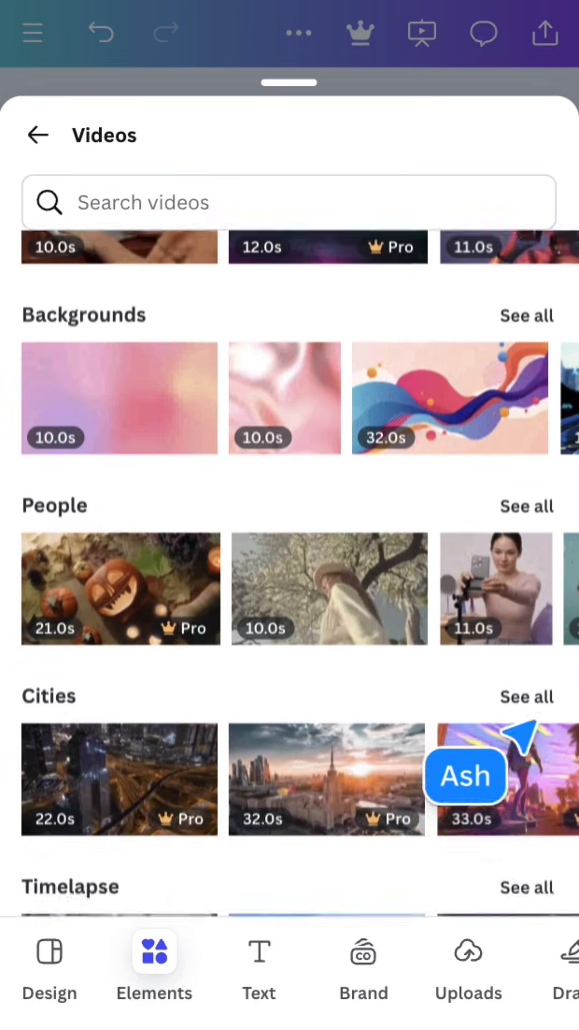
{"action": "scroll", "scroll_direction": "down", "scroll_amount": 3}
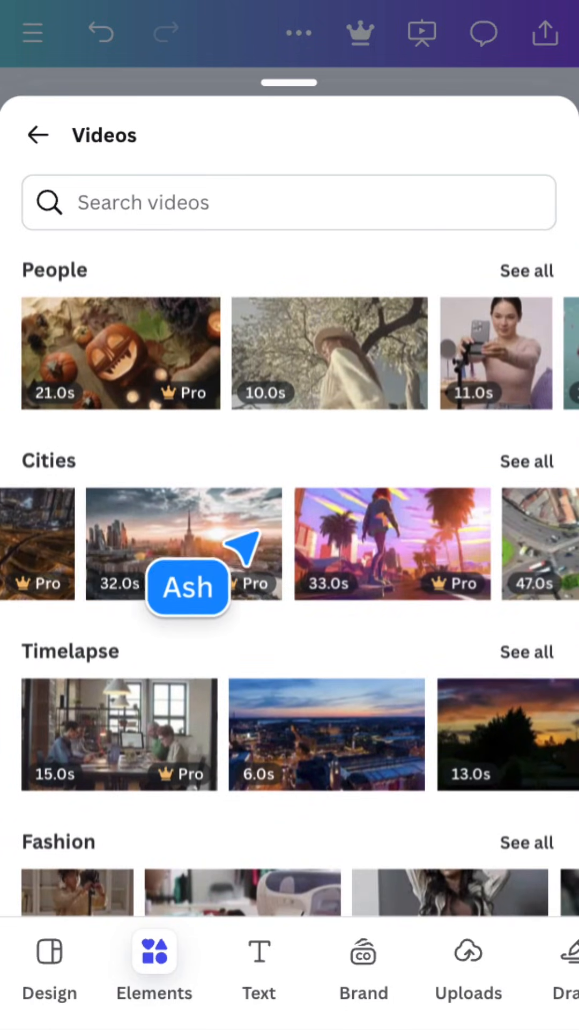
{"action": "scroll", "scroll_direction": "left", "scroll_amount": 3}
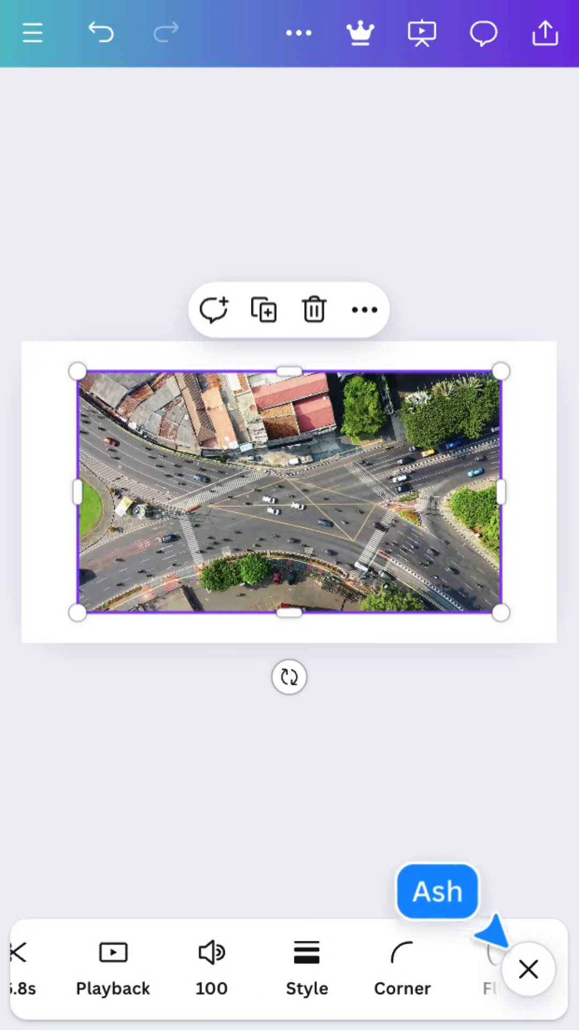
Browse the full Audio library and add a ~46.8 second track alongside the video
{"action": "left_click", "coordinate": [154, 956]}
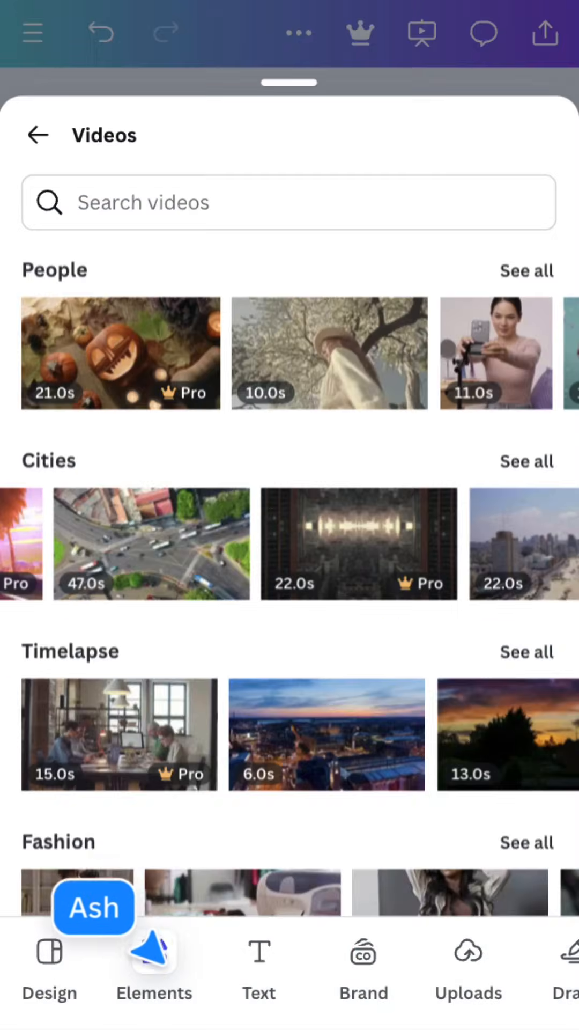
{"action": "left_click", "coordinate": [153, 965]}
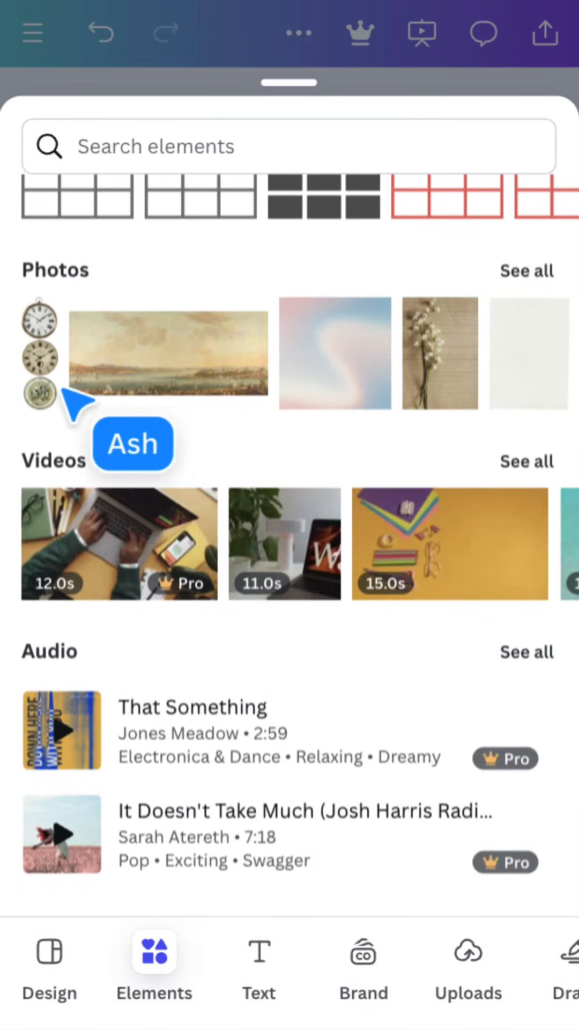
{"action": "scroll", "scroll_direction": "down", "scroll_amount": 3}
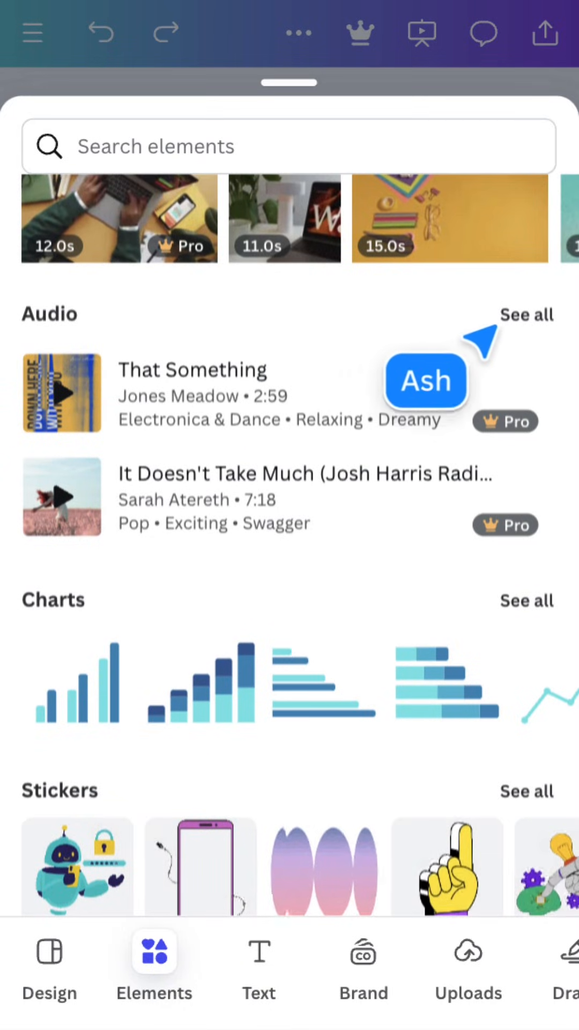
{"action": "left_click", "coordinate": [527, 315]}
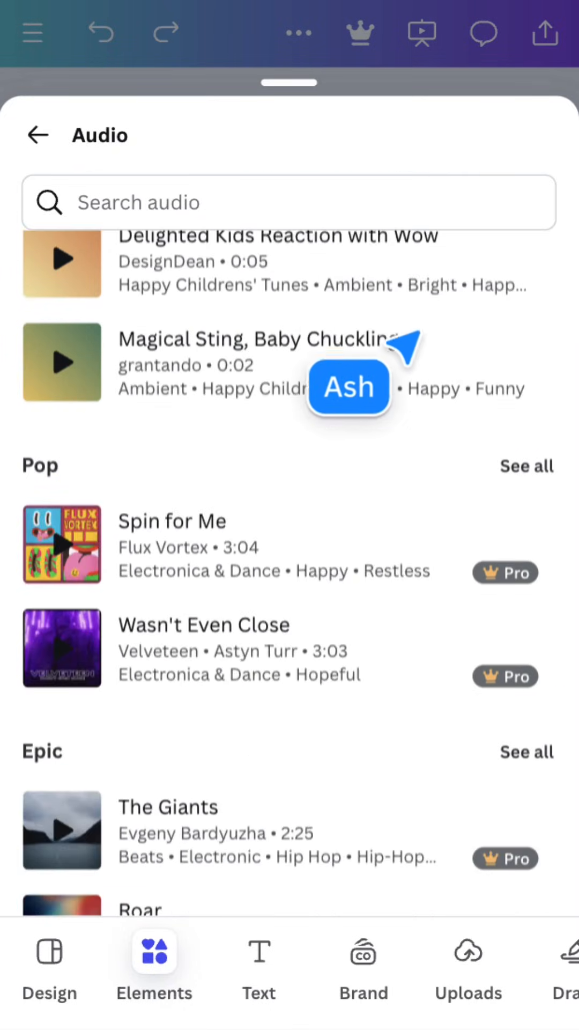
{"action": "scroll", "scroll_direction": "down", "scroll_amount": 3}
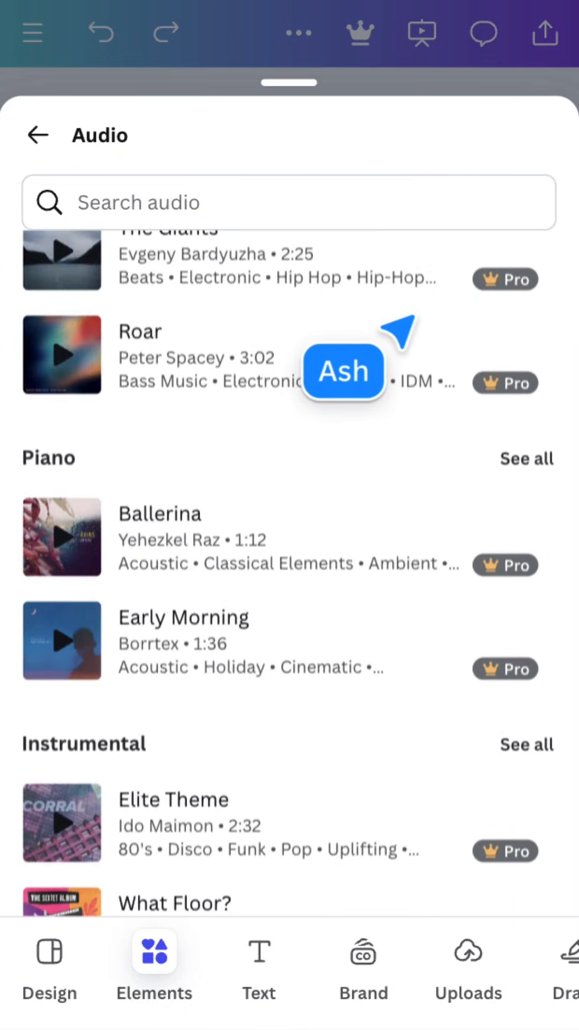
{"action": "left_click", "coordinate": [62, 640]}
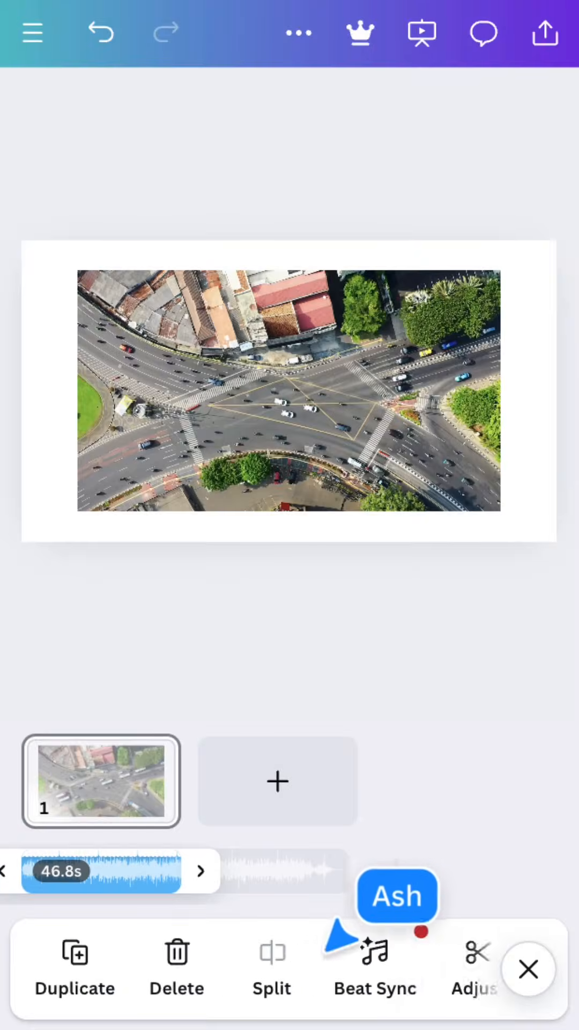
Delete the aerial intersection video and its audio track, leaving the page blank
{"action": "scroll", "scroll_direction": "left", "scroll_amount": 3}
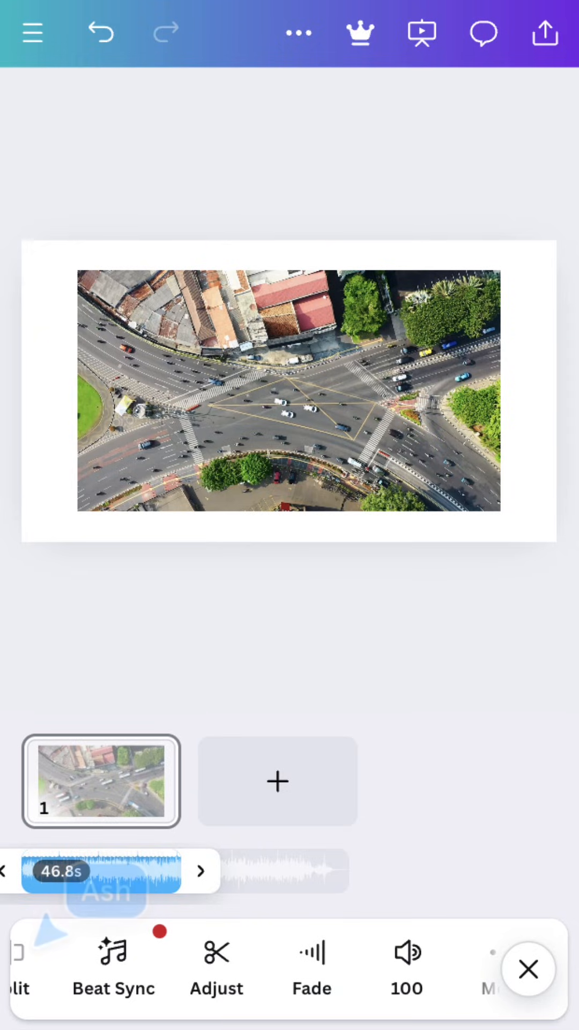
{"action": "left_click", "coordinate": [113, 969]}
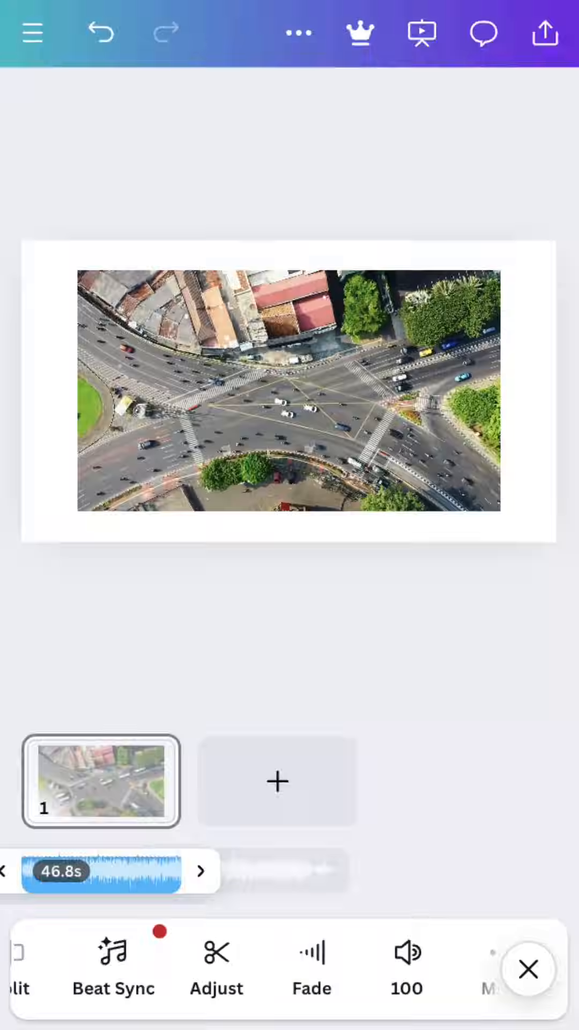
{"action": "left_click", "coordinate": [406, 976]}
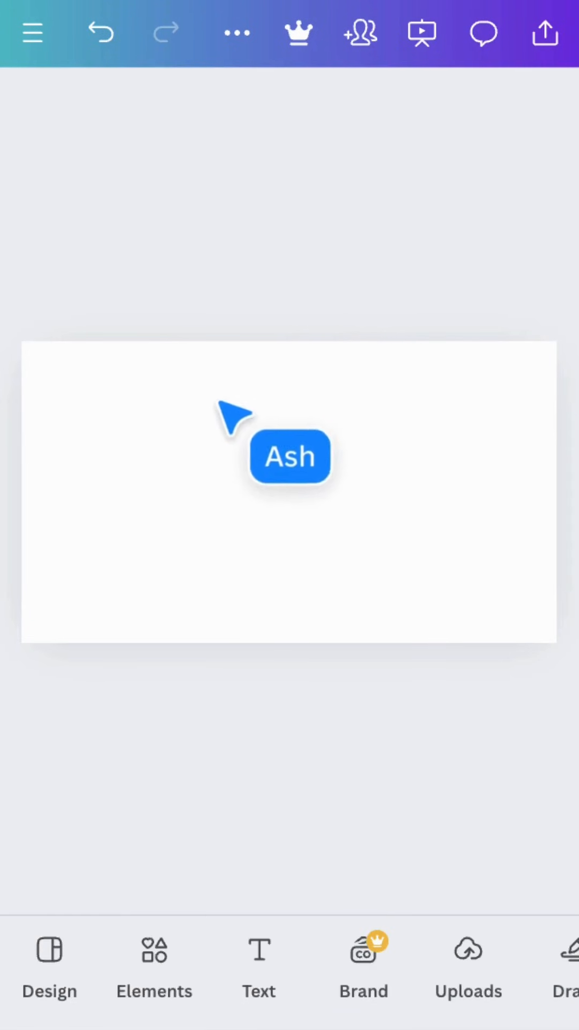
{"action": "left_click", "coordinate": [153, 966]}
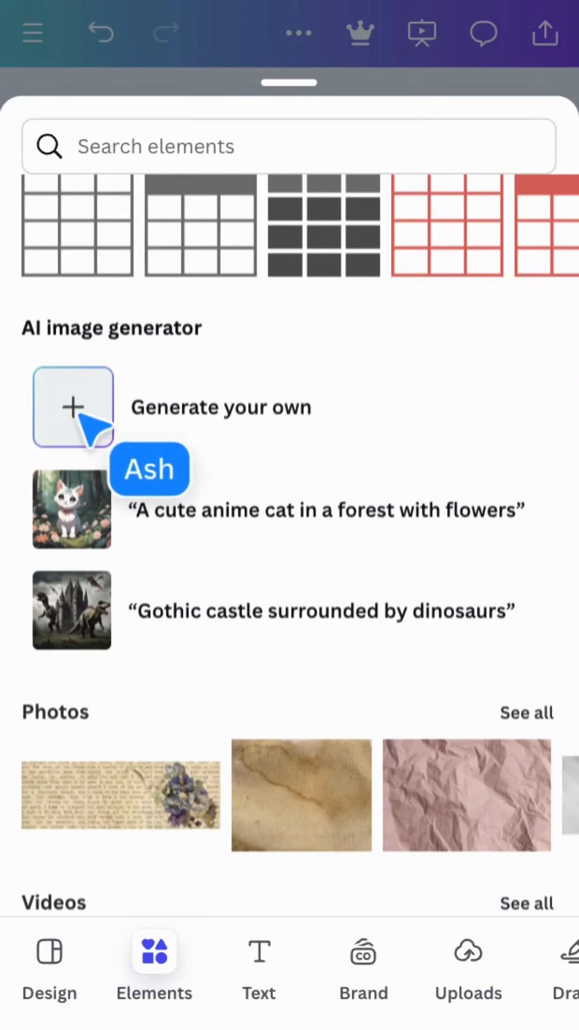
{"action": "left_click", "coordinate": [72, 407]}
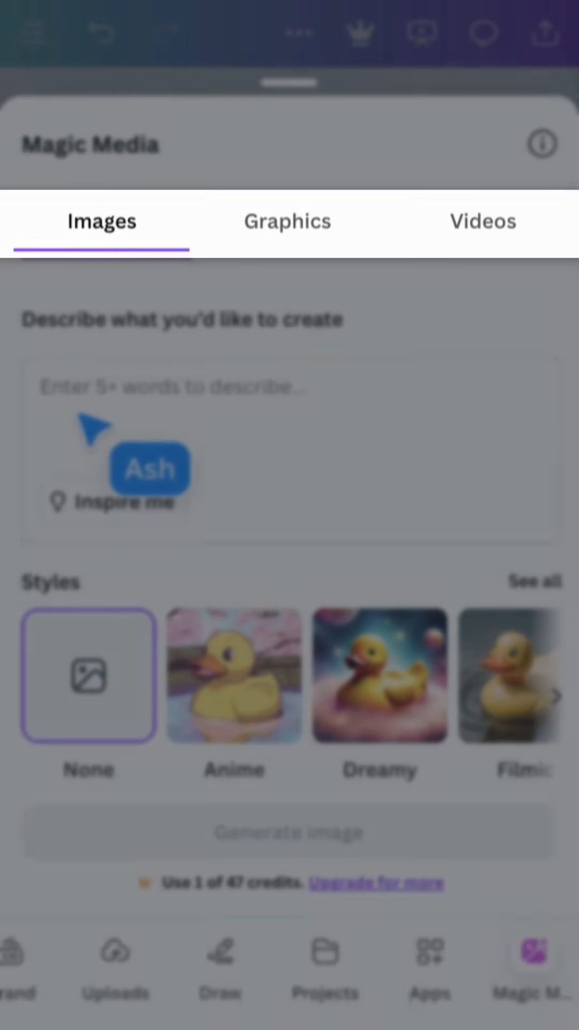
{"action": "left_click", "coordinate": [288, 221]}
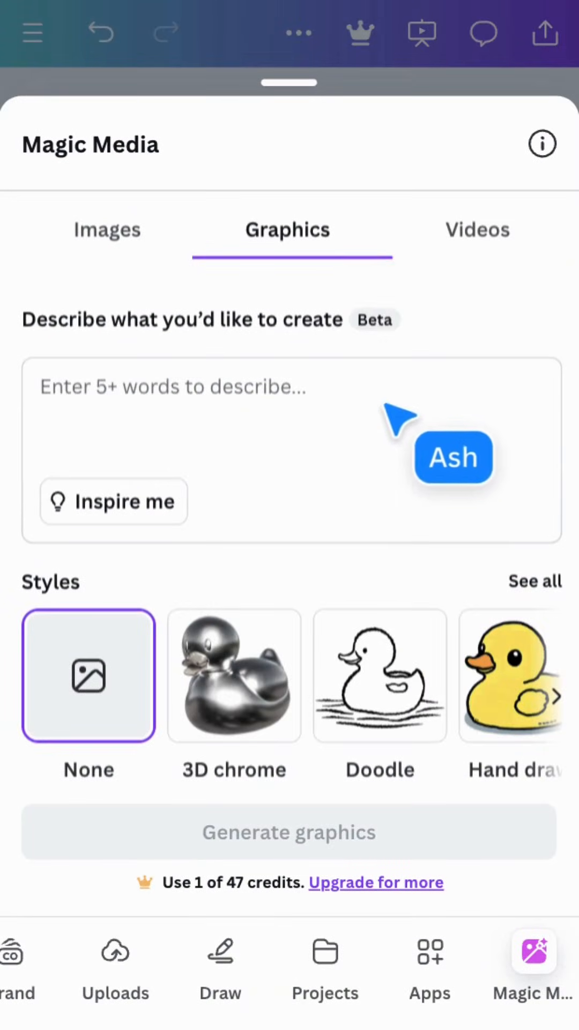
{"action": "type", "text": "duck riding on a skatebo"}
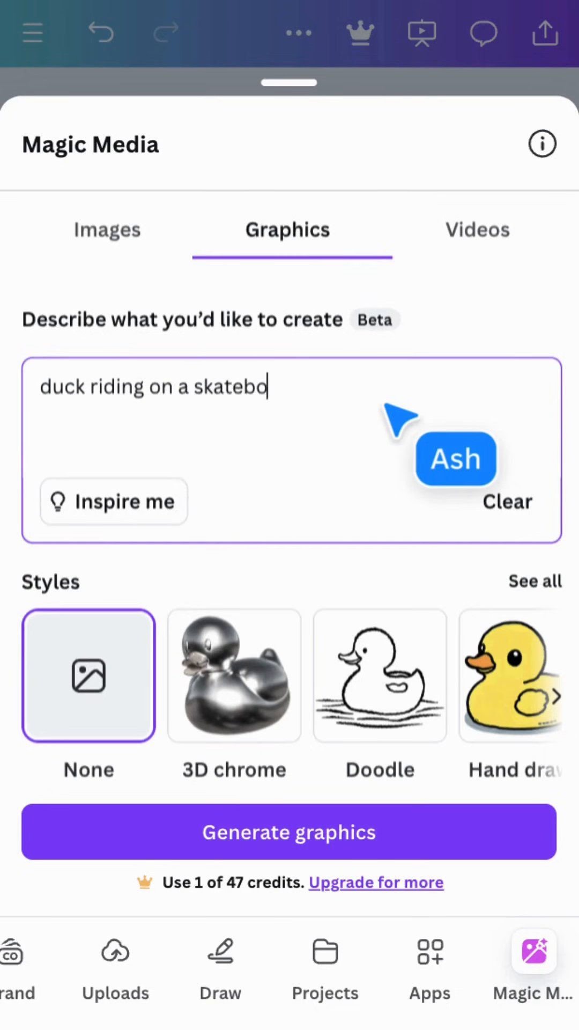
{"action": "type", "text": "ard"}
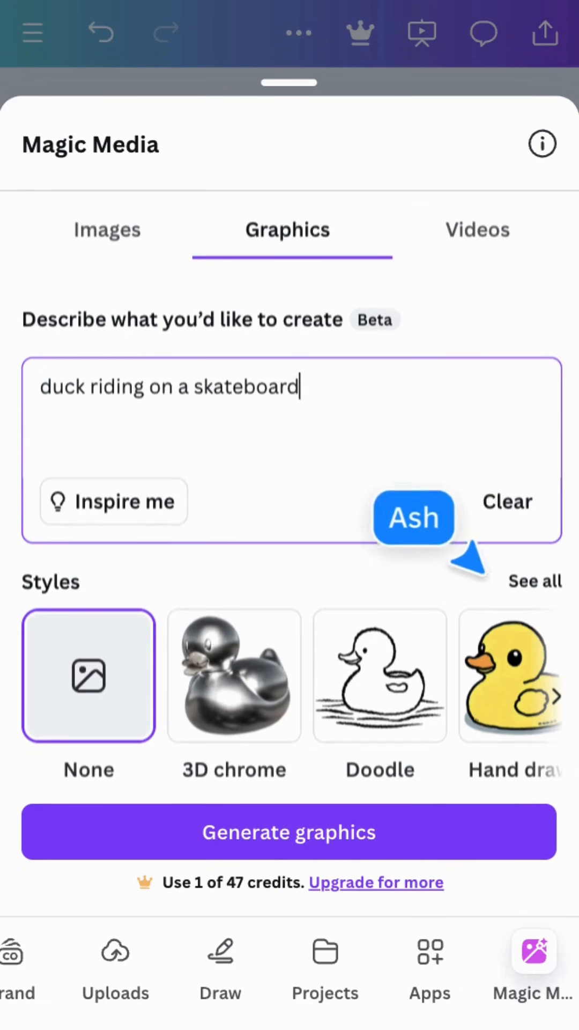
{"action": "left_click", "coordinate": [534, 580]}
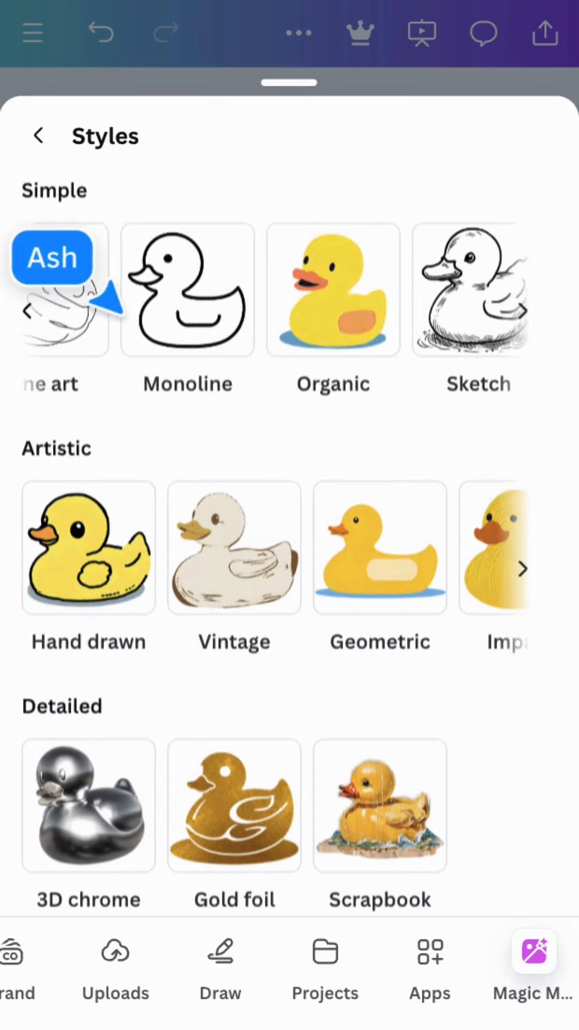
{"action": "left_click", "coordinate": [38, 135]}
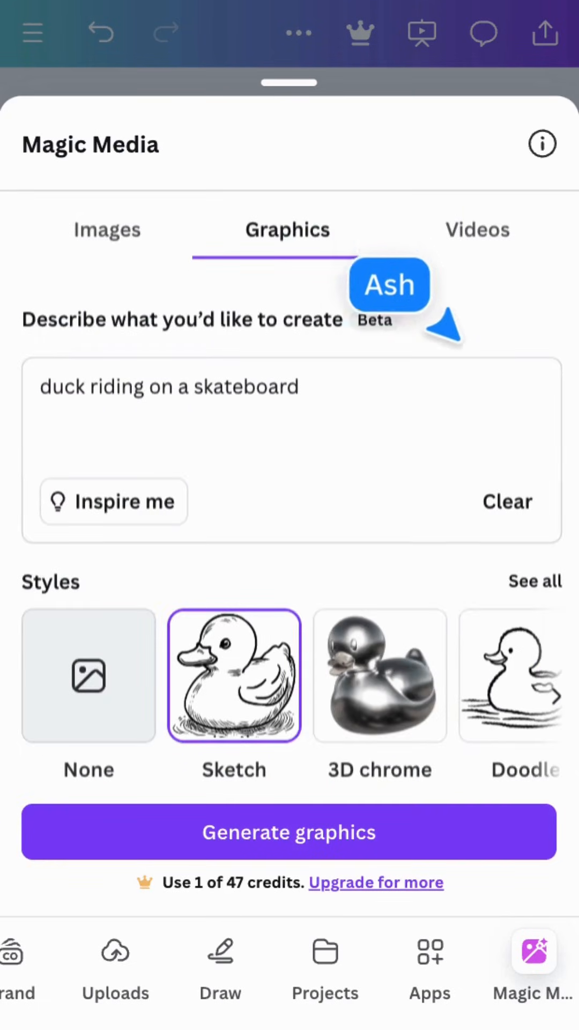
{"action": "left_click", "coordinate": [289, 832]}
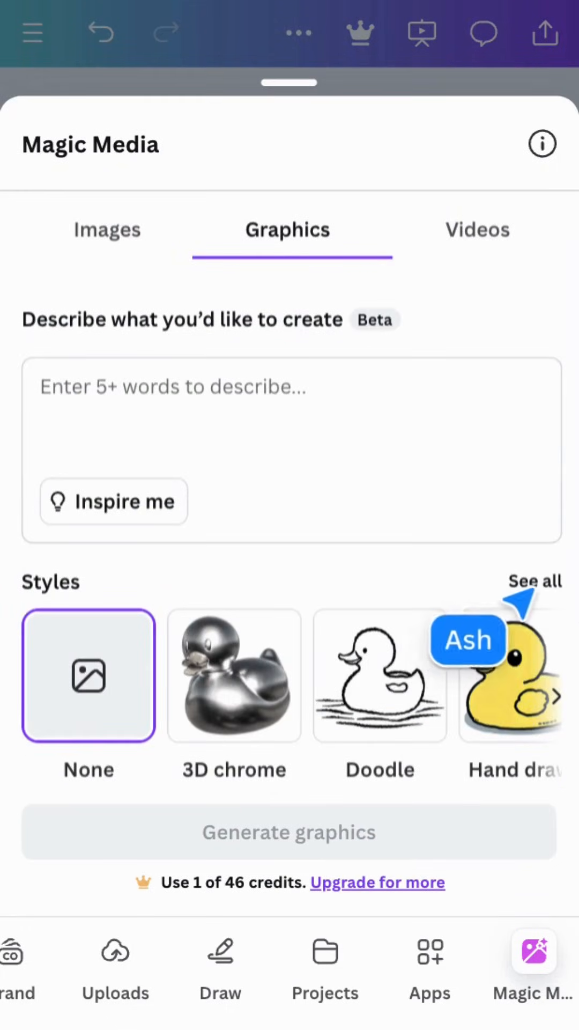
{"action": "type", "text": "duck riding on a skateboard"}
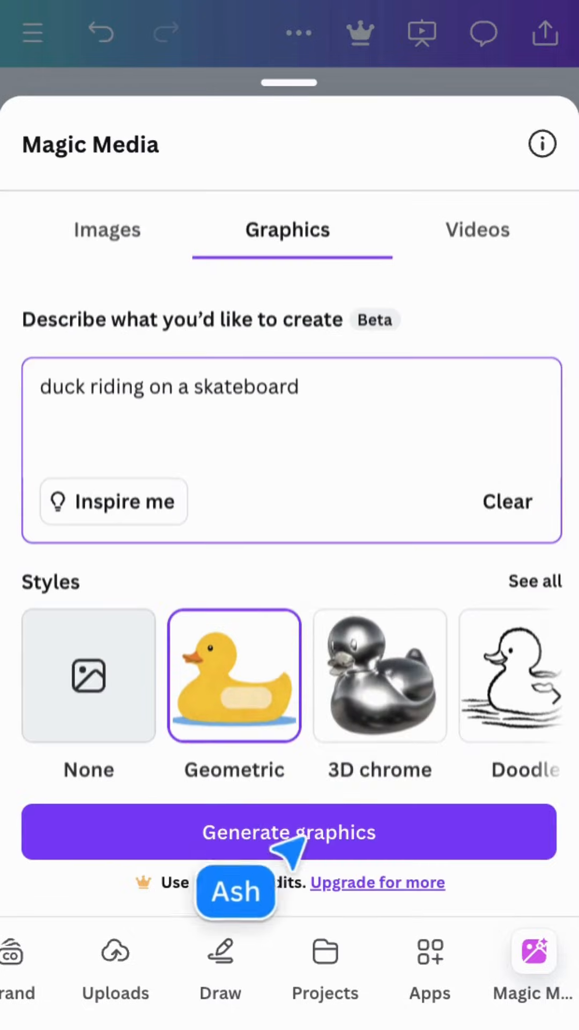
{"action": "left_click", "coordinate": [289, 832]}
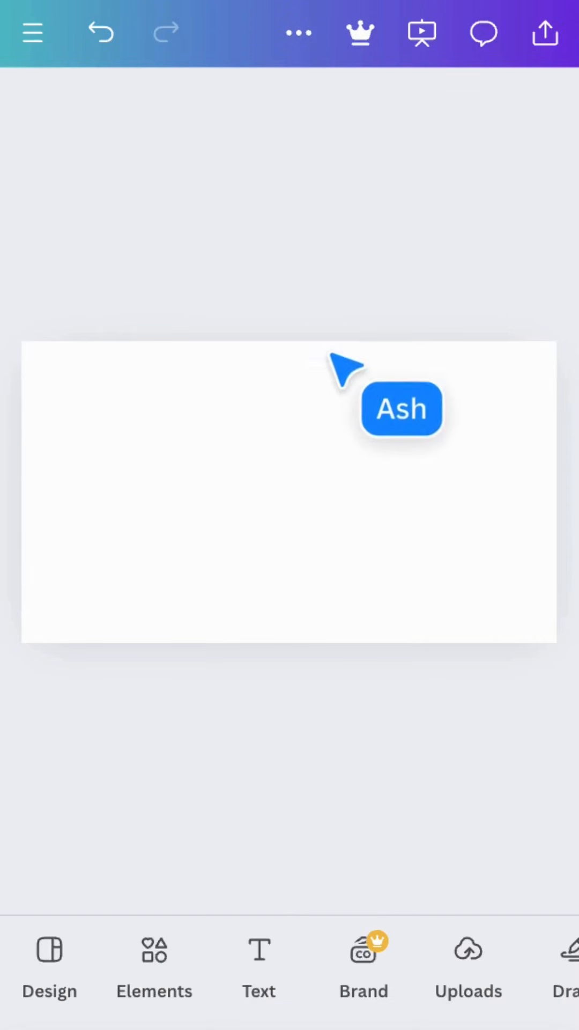
Add a three-column table, enlarge it, colour the header dark blue and fill in January to December
{"action": "left_click", "coordinate": [153, 965]}
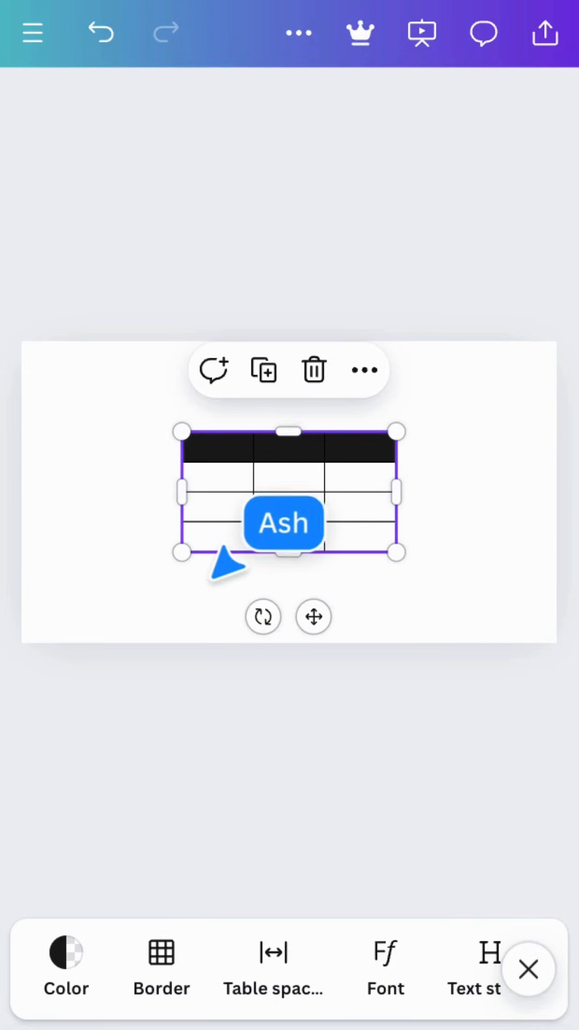
{"action": "left_click_drag", "start_coordinate": [176, 552], "coordinate": [59, 606]}
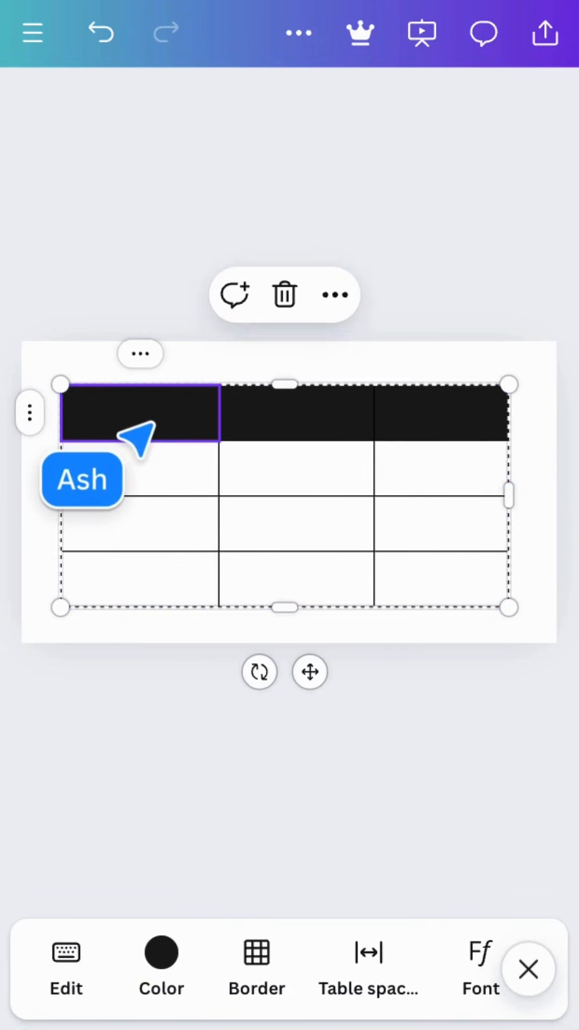
{"action": "left_click", "coordinate": [161, 969]}
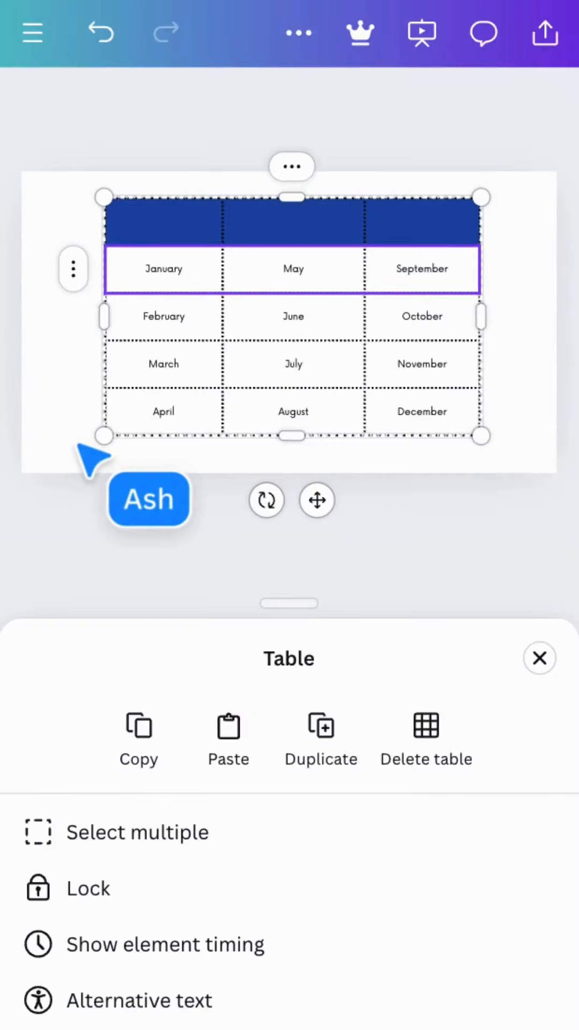
{"action": "left_click", "coordinate": [538, 657]}
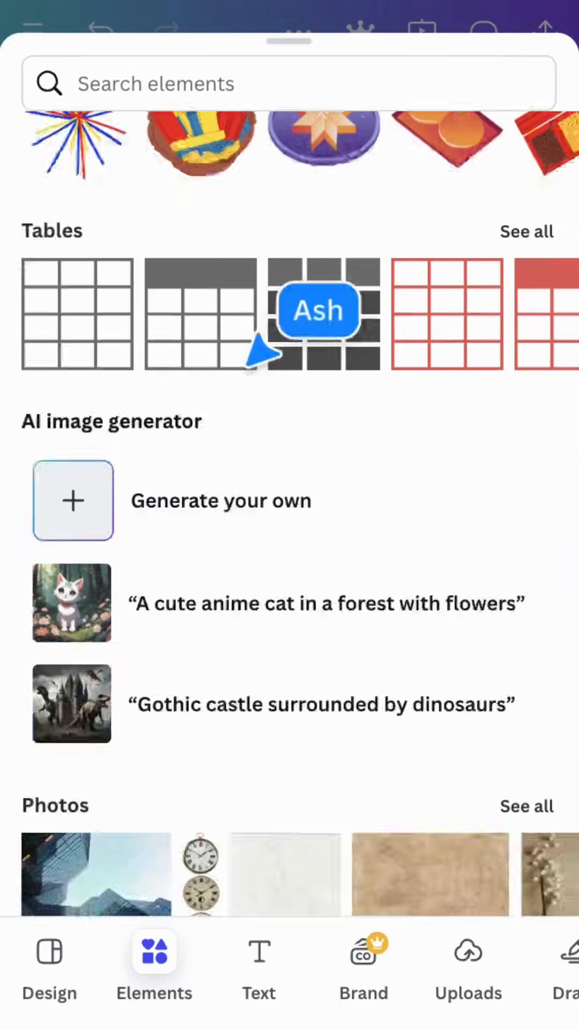
Add a pie chart from Charts and set its first two data labels to 18-25 and 25-30
{"action": "scroll", "scroll_direction": "down", "scroll_amount": 3}
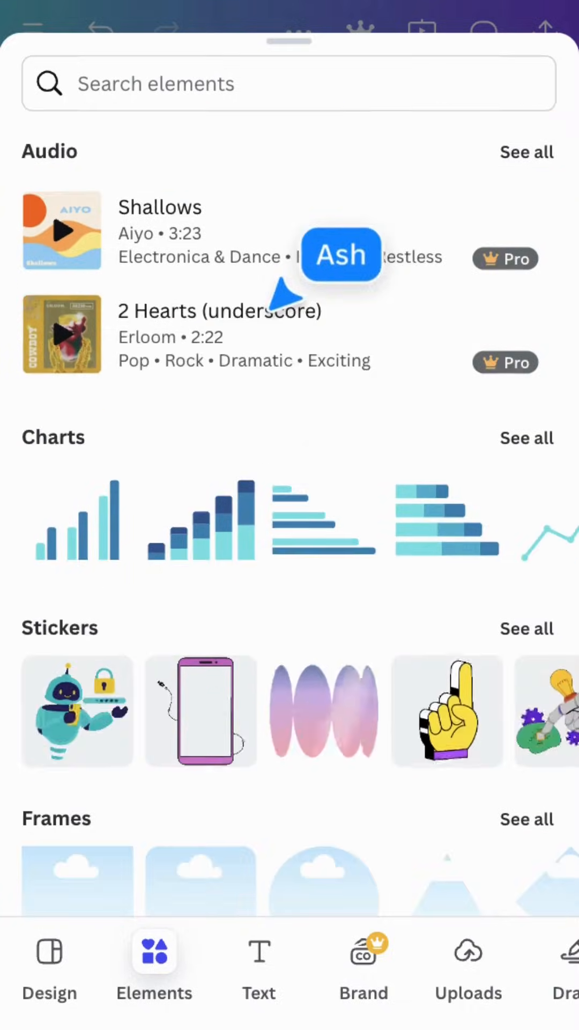
{"action": "left_click", "coordinate": [526, 437]}
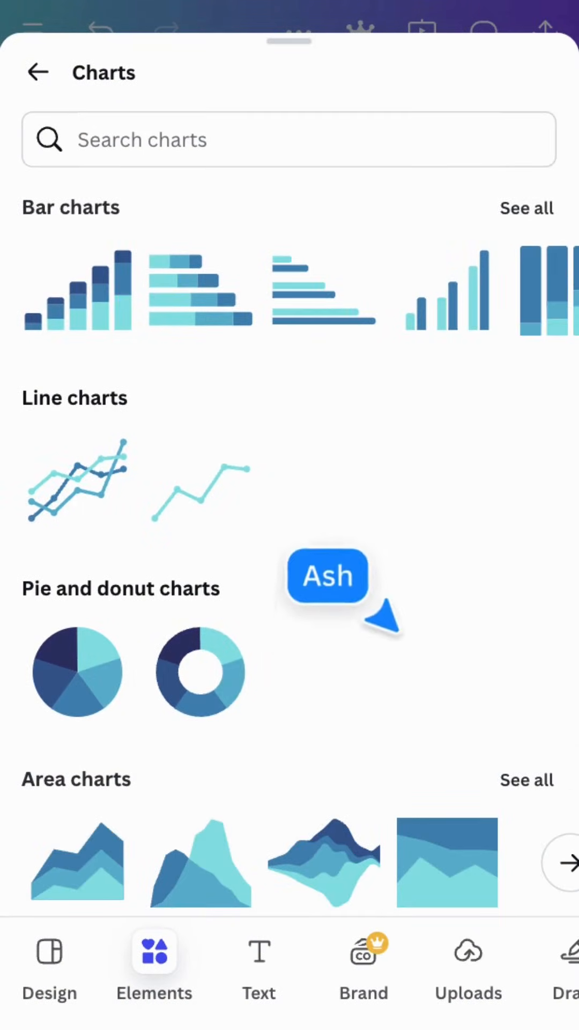
{"action": "scroll", "scroll_direction": "down", "scroll_amount": 3}
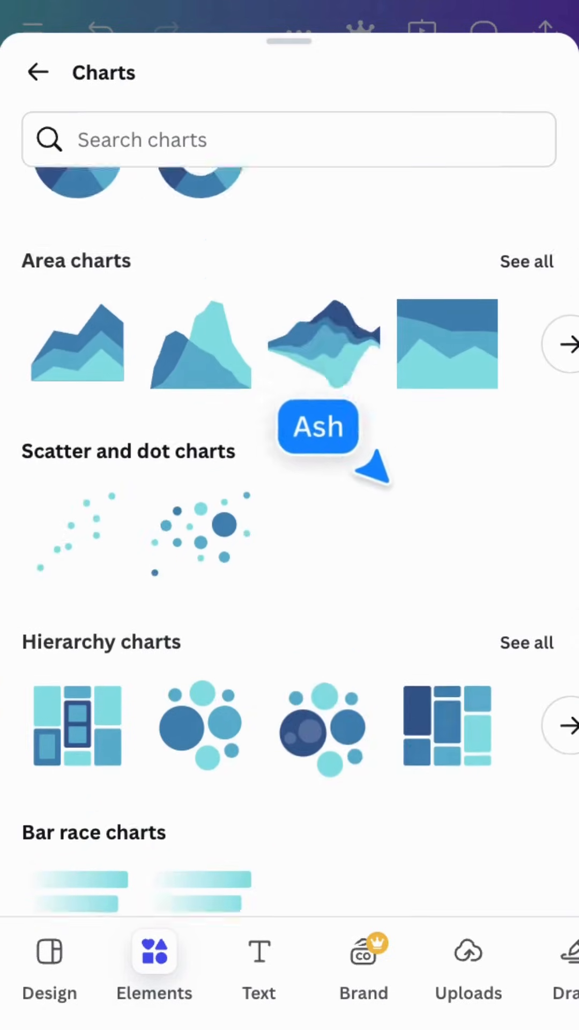
{"action": "scroll", "scroll_direction": "down", "scroll_amount": 3}
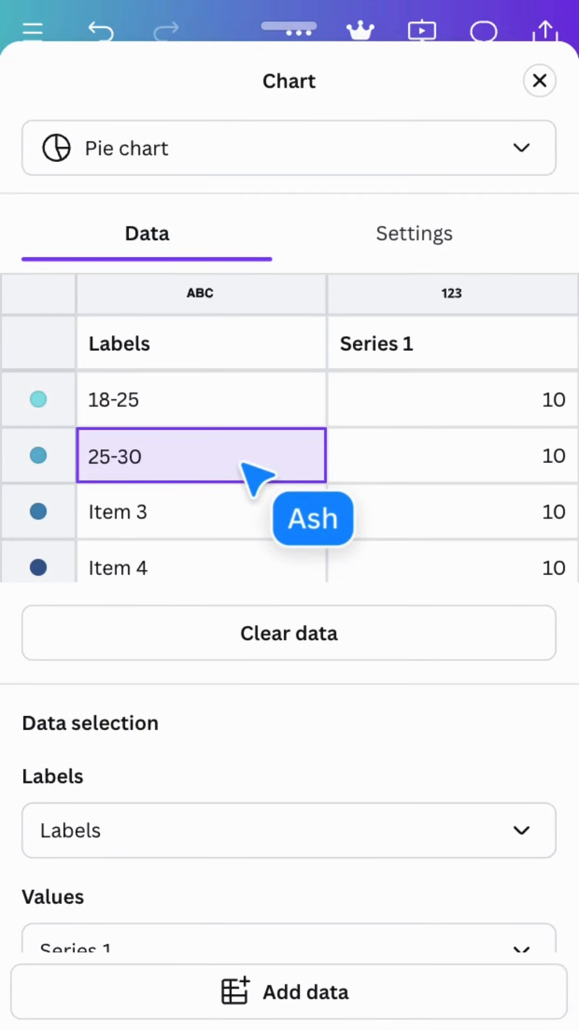
Finish the chart data so five age groups show at 10%, 30%, 40%, 15% and 5%, then browse its animations
{"action": "left_click", "coordinate": [539, 81]}
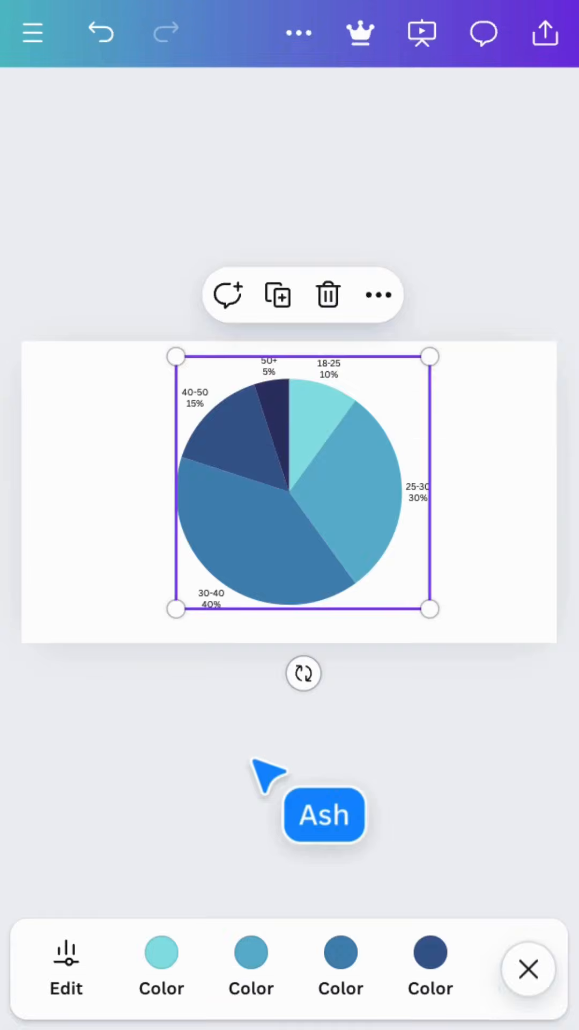
{"action": "left_click", "coordinate": [66, 968]}
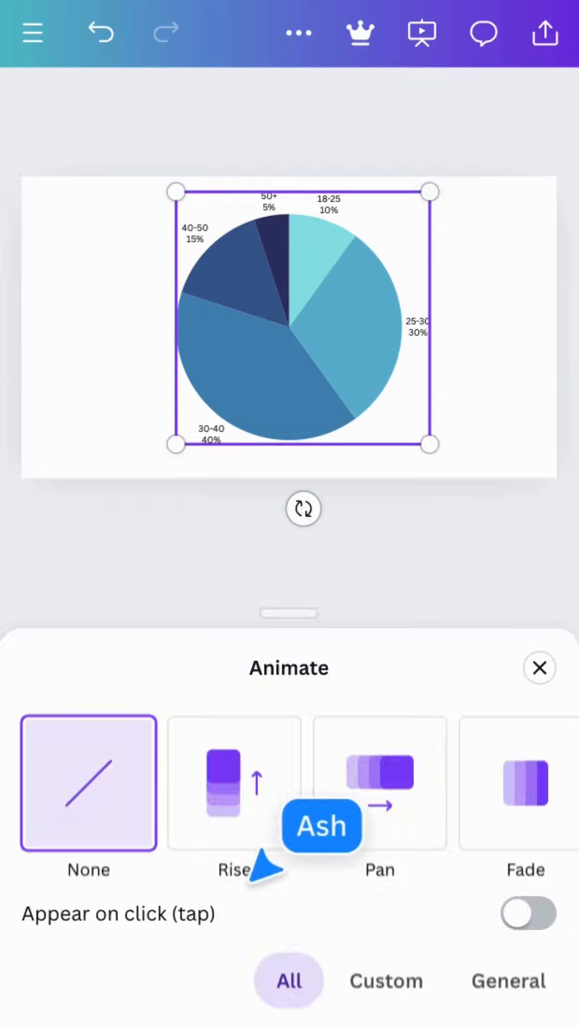
{"action": "scroll", "scroll_direction": "left", "scroll_amount": 3}
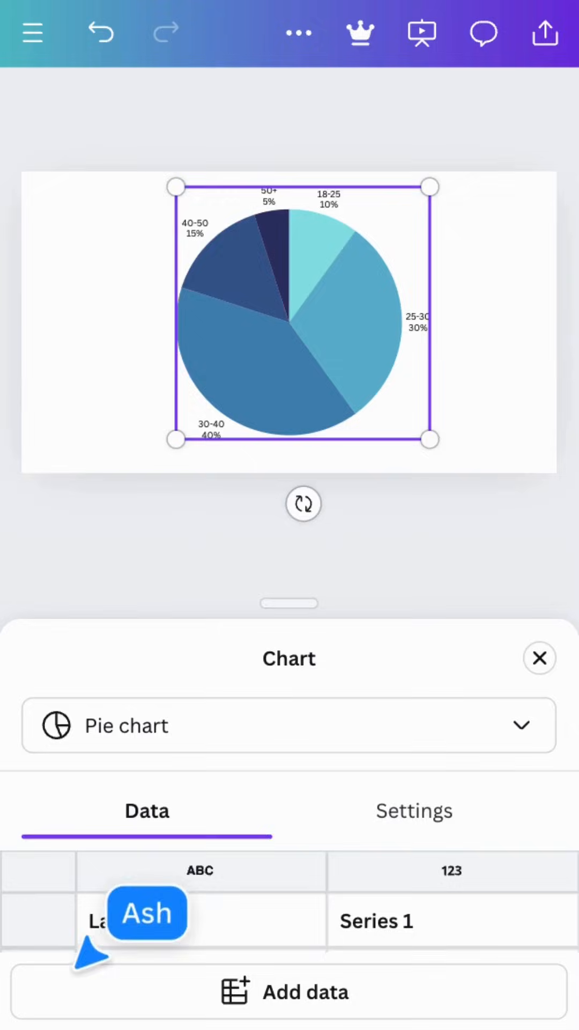
Switch the chart type to Bar chart race, then remove the chart from the page
{"action": "left_click", "coordinate": [289, 725]}
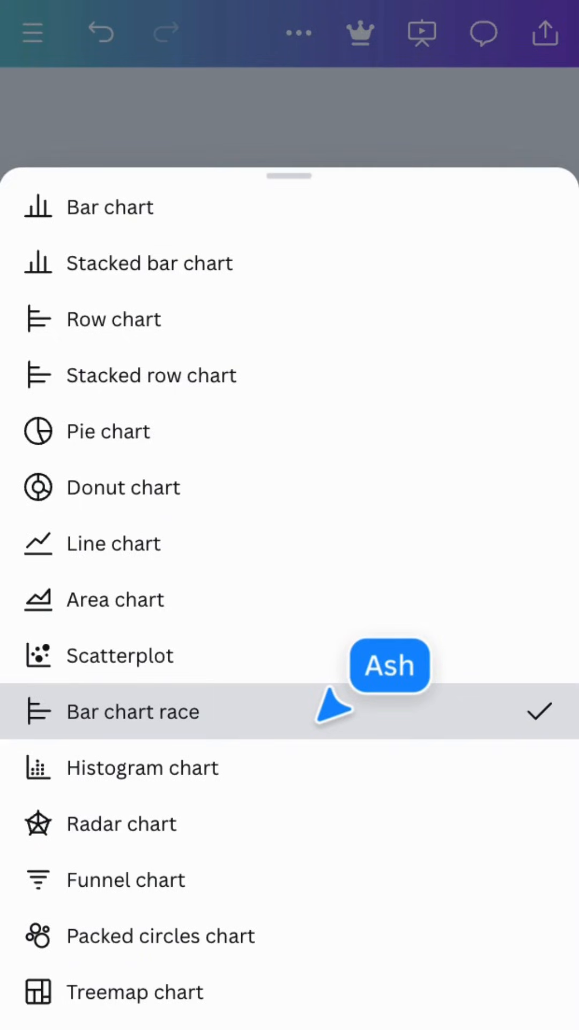
{"action": "left_click", "coordinate": [160, 935]}
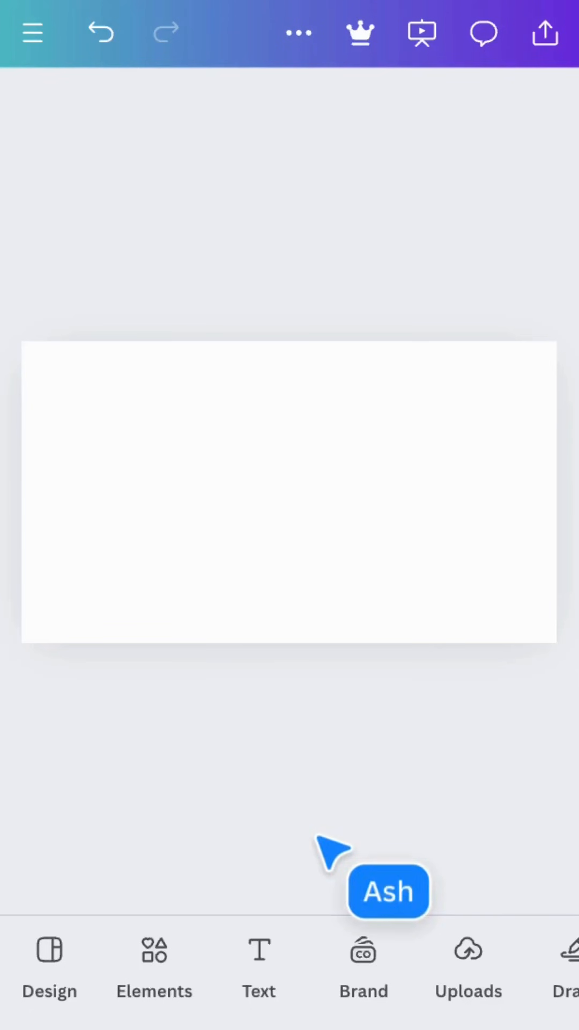
Browse the full Frames collection, then show the Uploads with the office-chair photo
{"action": "left_click", "coordinate": [153, 965]}
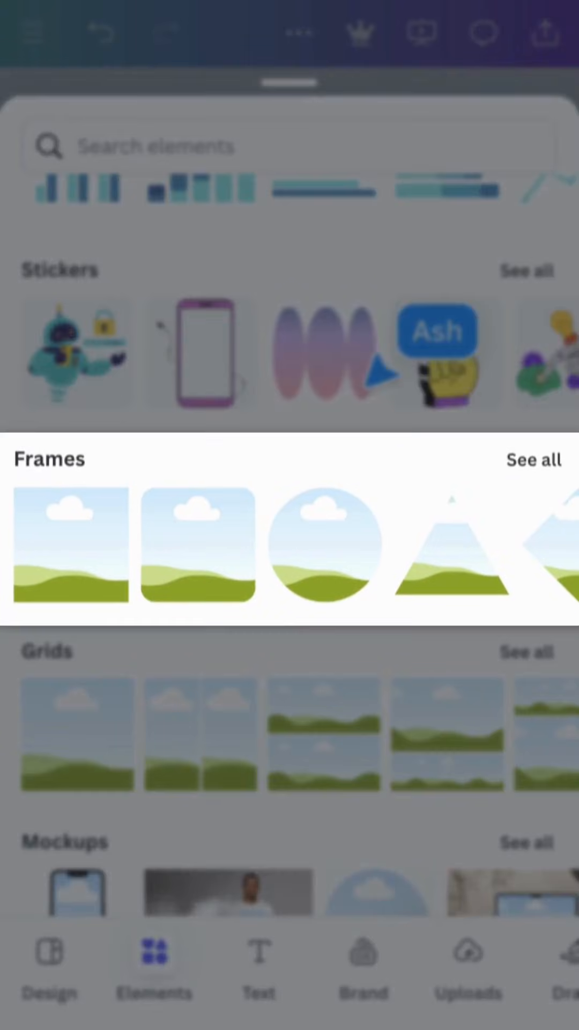
{"action": "left_click", "coordinate": [533, 459]}
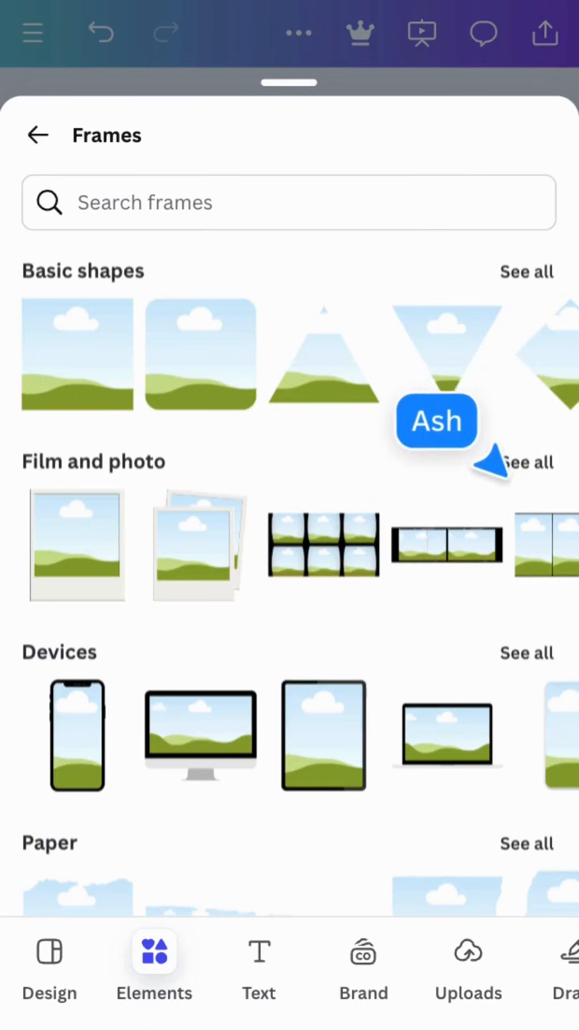
{"action": "scroll", "scroll_direction": "down", "scroll_amount": 3}
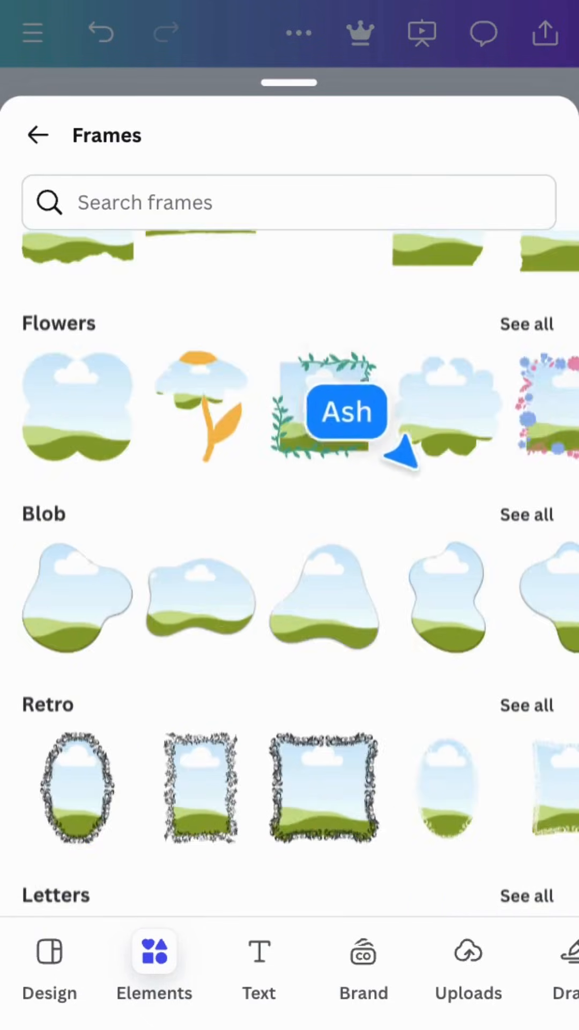
{"action": "scroll", "scroll_direction": "down", "scroll_amount": 3}
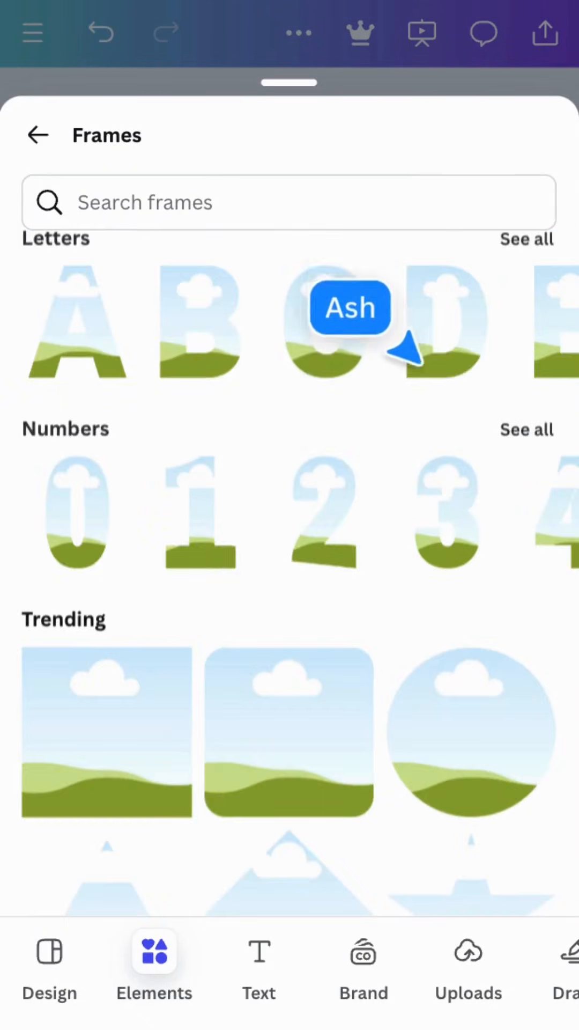
{"action": "scroll", "scroll_direction": "down", "scroll_amount": 3}
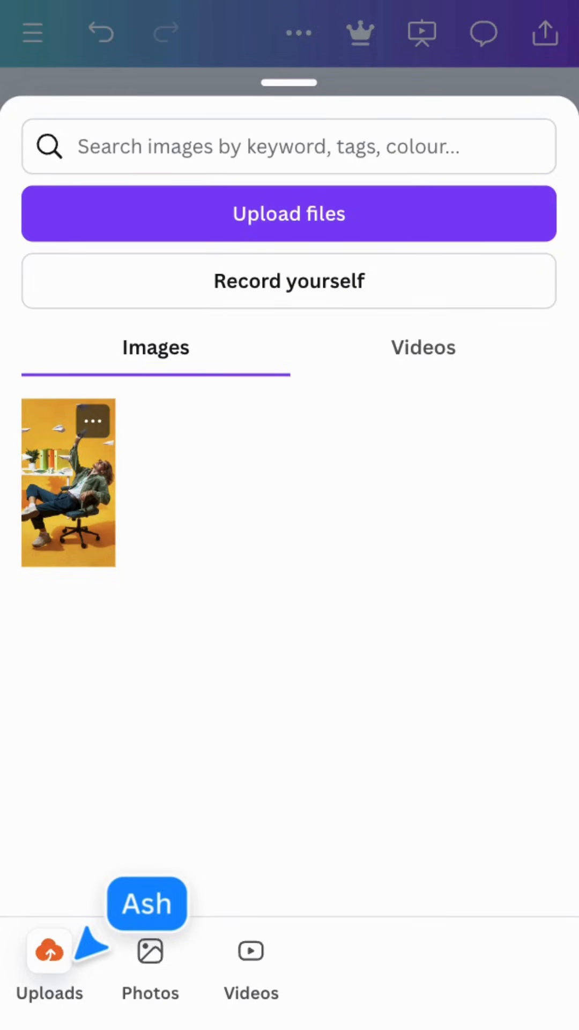
{"action": "mouse_move", "coordinate": [105, 571]}
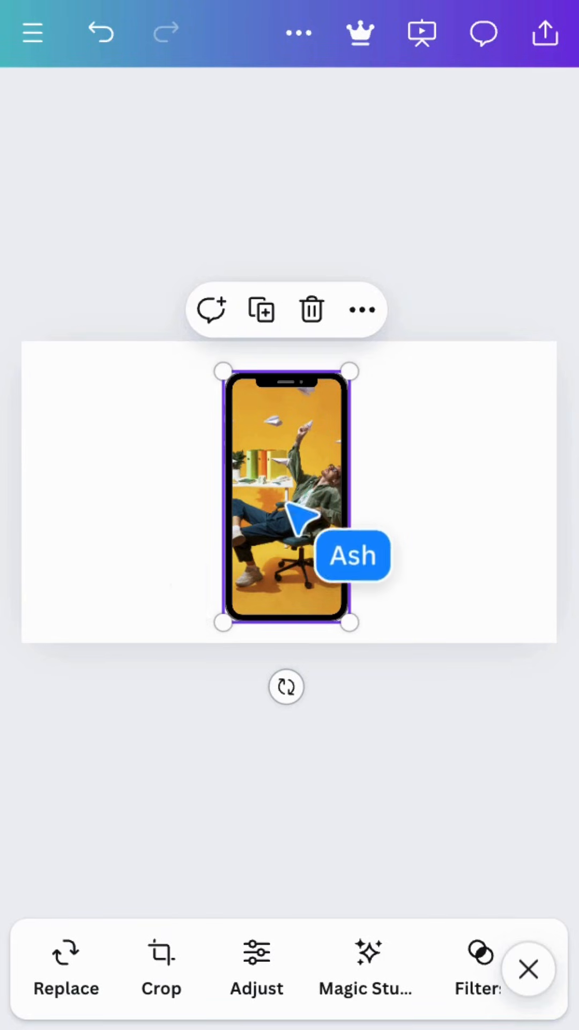
Smart-crop the office-chair photo inside the phone frame and reposition the frame on the page
{"action": "left_click", "coordinate": [160, 972]}
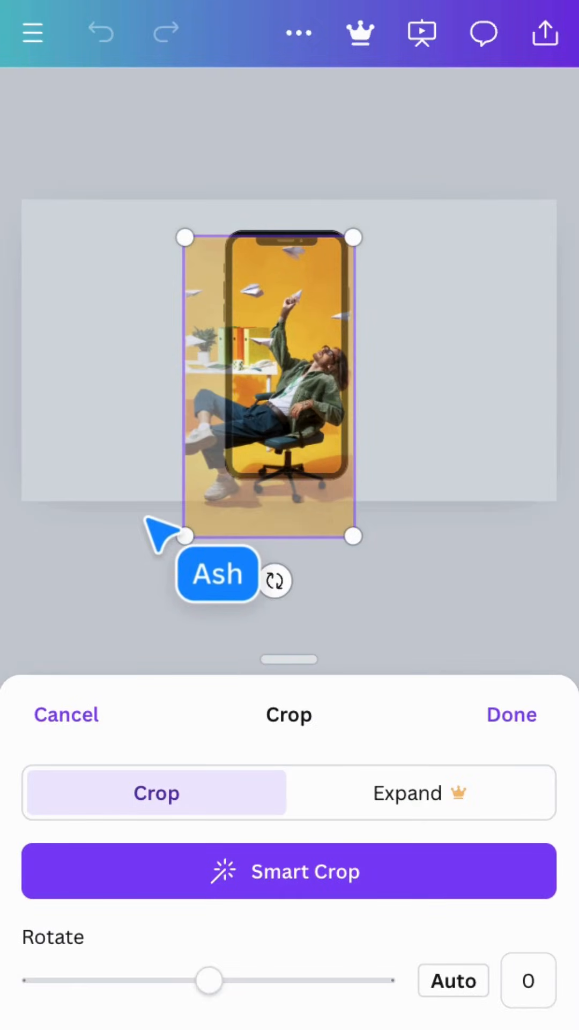
{"action": "left_click", "coordinate": [288, 871]}
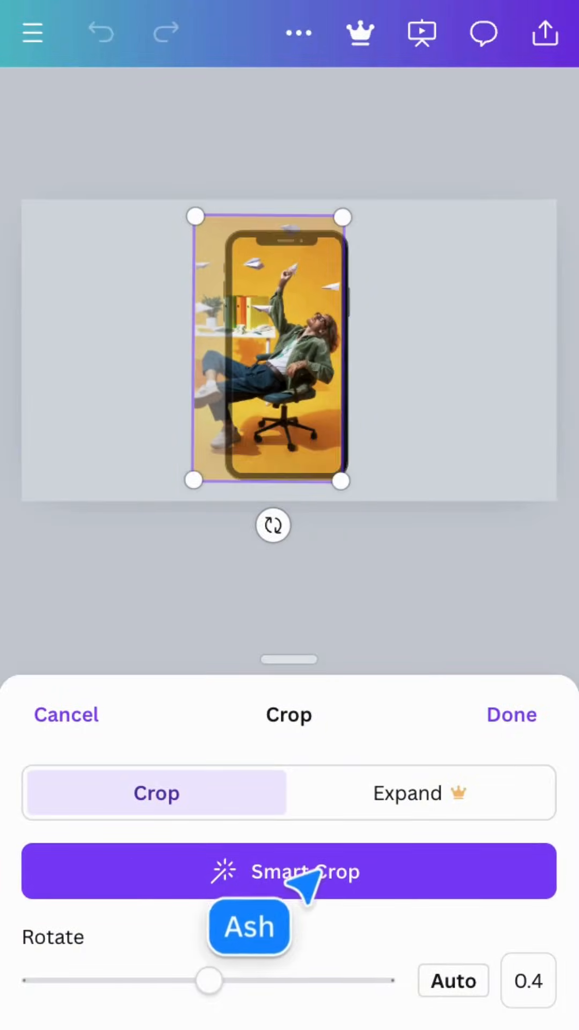
{"action": "left_click", "coordinate": [511, 714]}
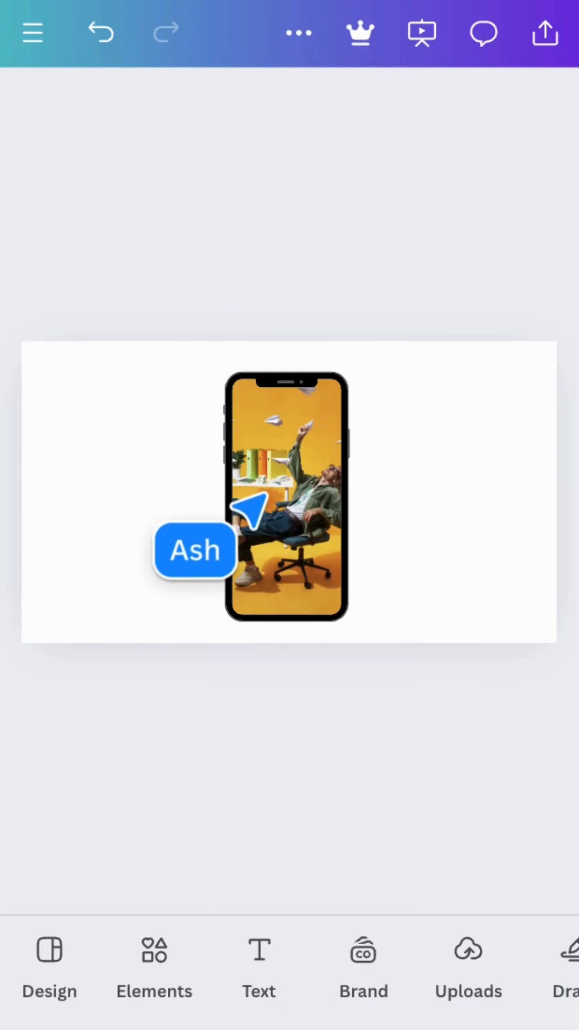
{"action": "left_click_drag", "start_coordinate": [194, 550], "coordinate": [92, 897]}
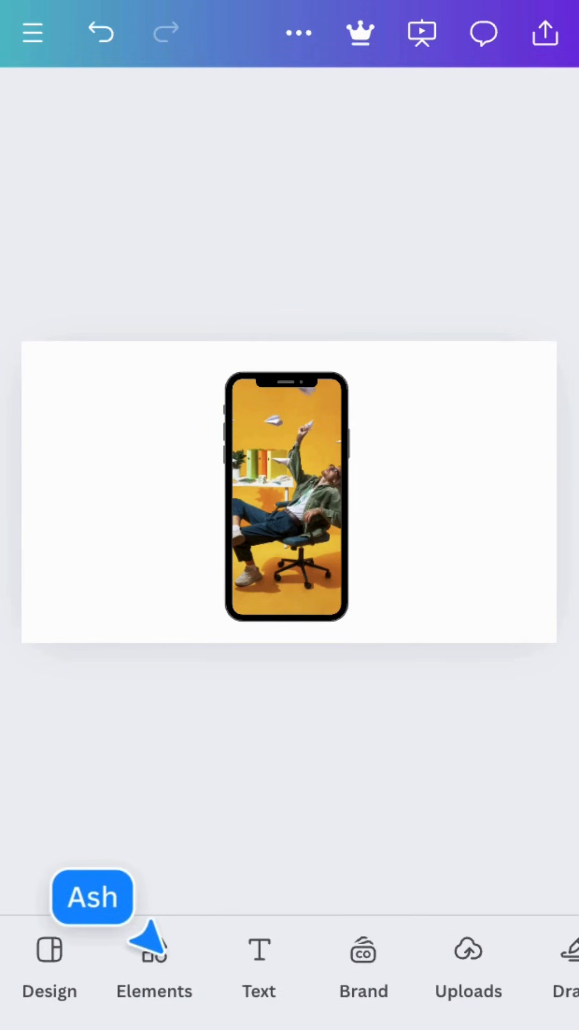
Add a photo grid layout holding the office-chair photo, then delete it to clear the page
{"action": "left_click", "coordinate": [153, 965]}
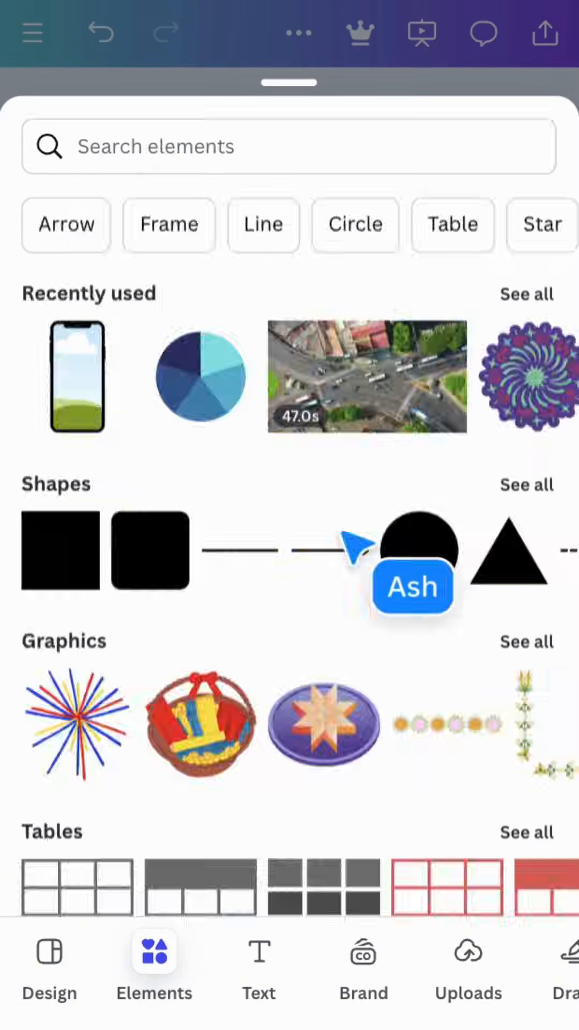
{"action": "scroll", "scroll_direction": "down", "scroll_amount": 3}
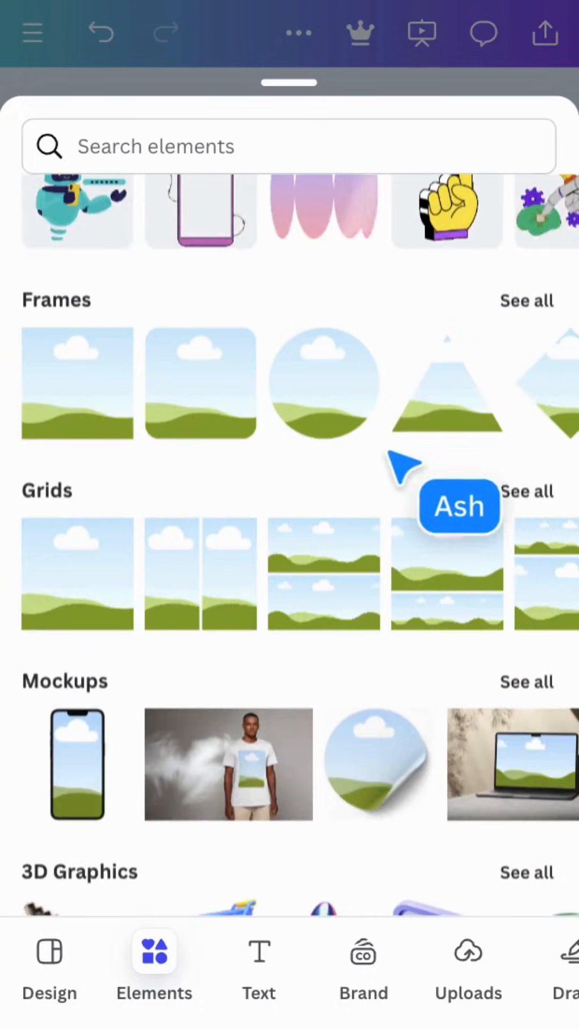
{"action": "left_click", "coordinate": [528, 492]}
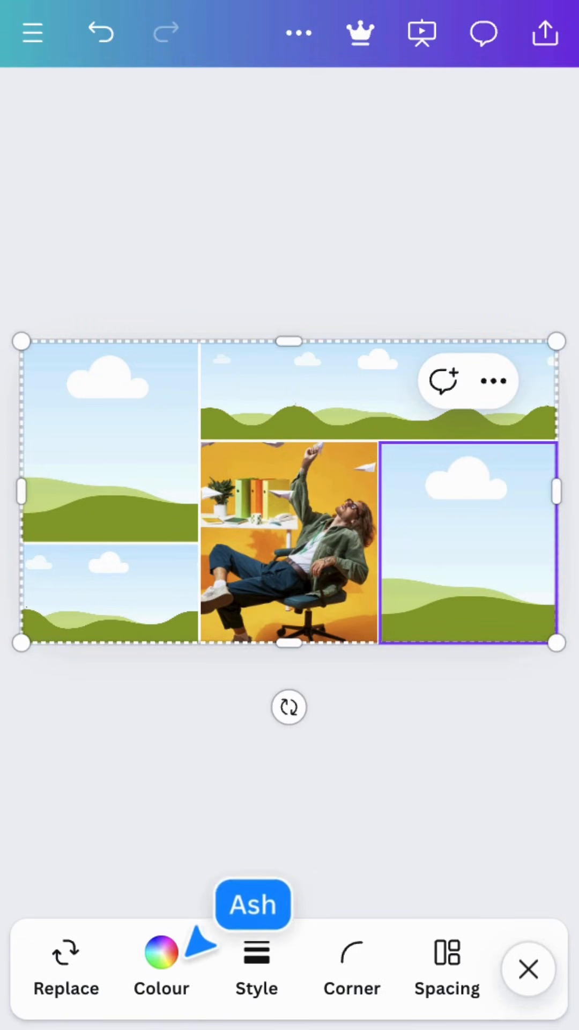
{"action": "left_click", "coordinate": [159, 969]}
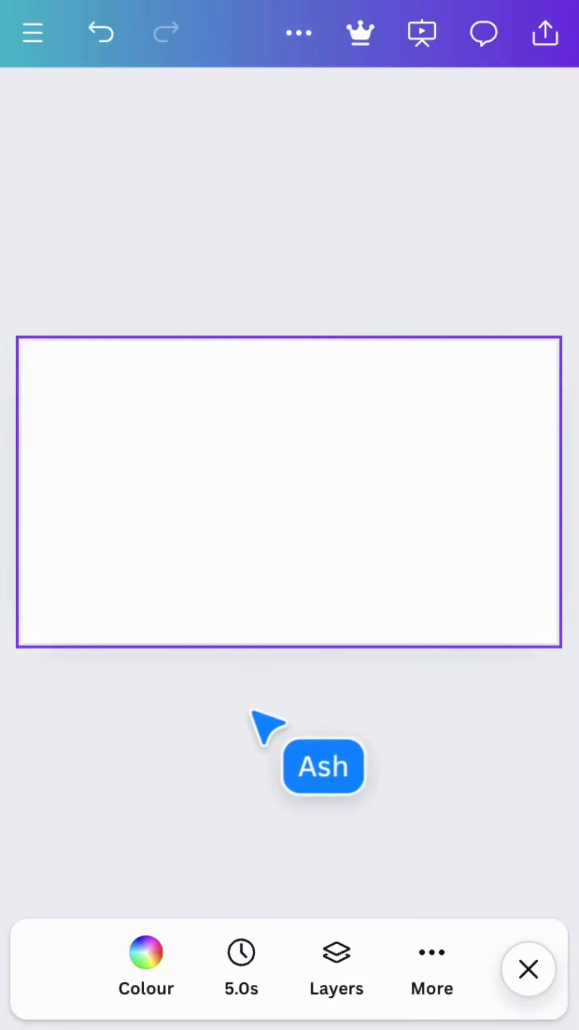
Add the hand-held print mockup and place the uploaded office-chair photo into it
{"action": "left_click", "coordinate": [154, 965]}
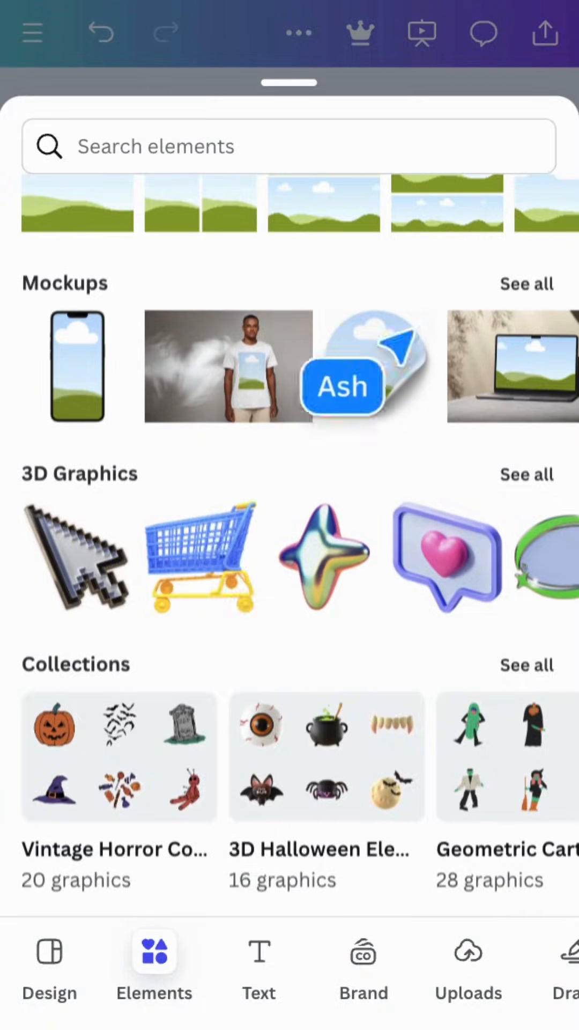
{"action": "left_click", "coordinate": [526, 283]}
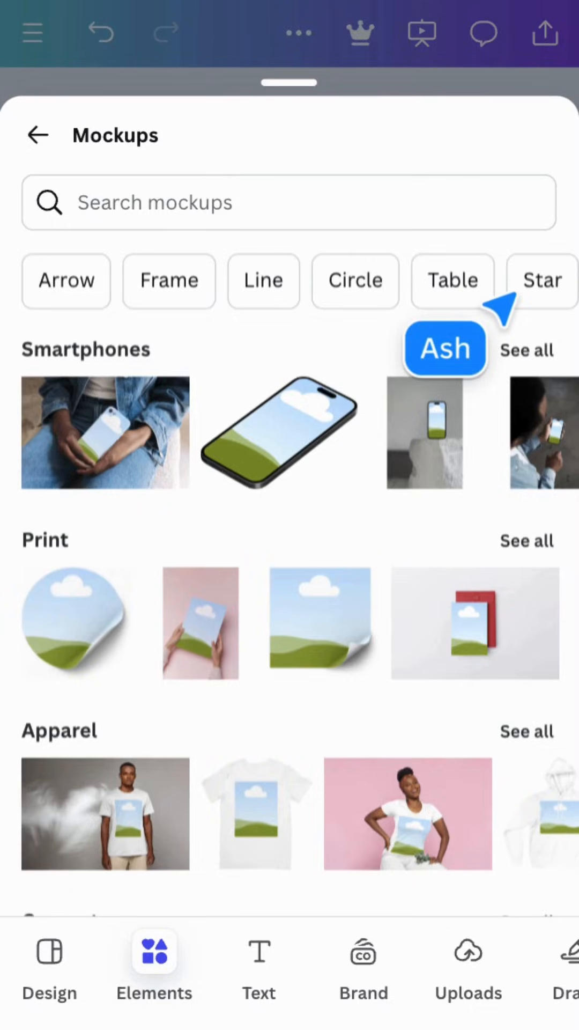
{"action": "left_click", "coordinate": [200, 623]}
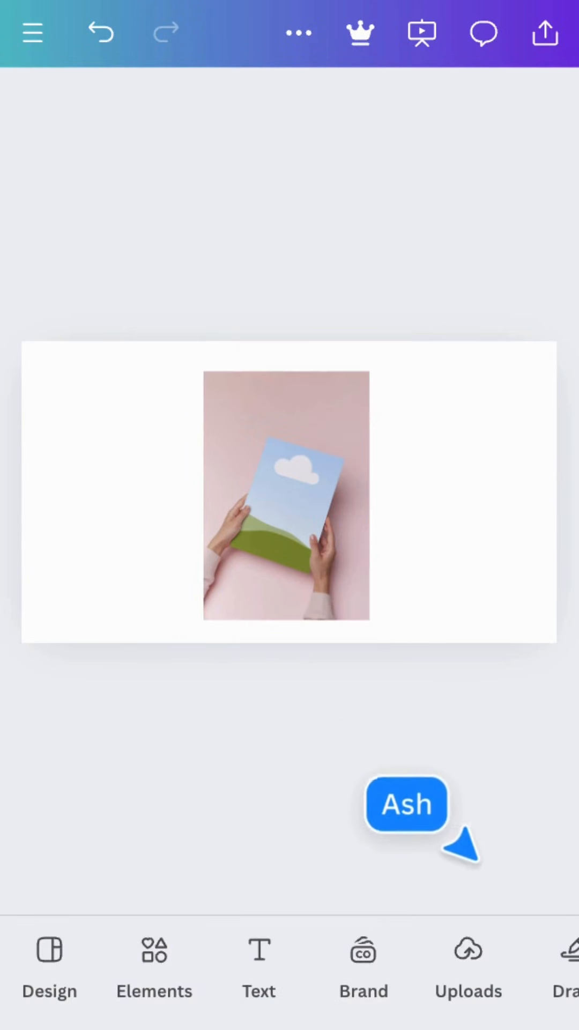
{"action": "left_click", "coordinate": [468, 966]}
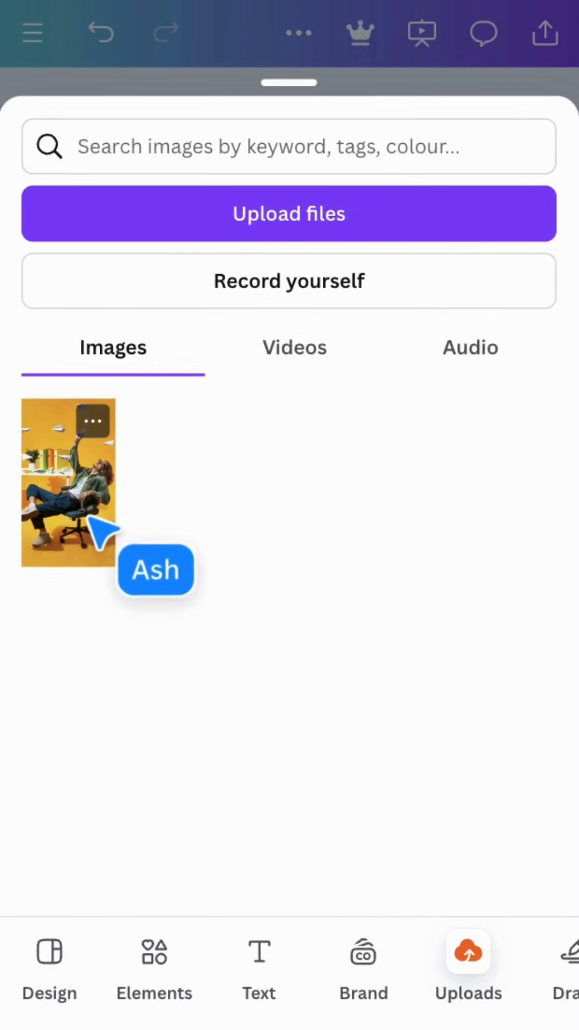
{"action": "left_click", "coordinate": [68, 482]}
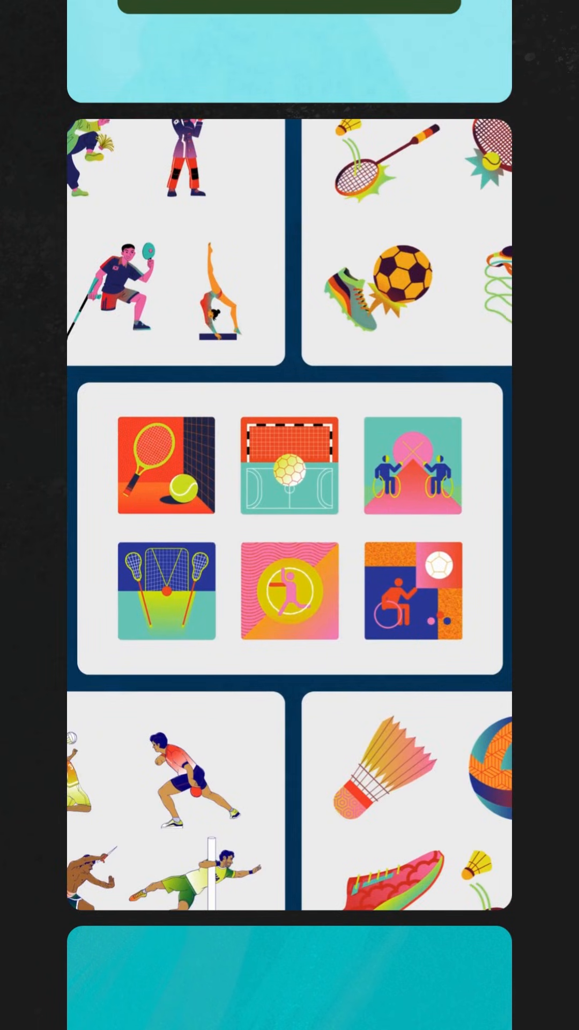
Add the tennis racket graphic, then generate Magic Media images from the green city architecture prompt
{"action": "scroll", "scroll_direction": "down", "scroll_amount": 3}
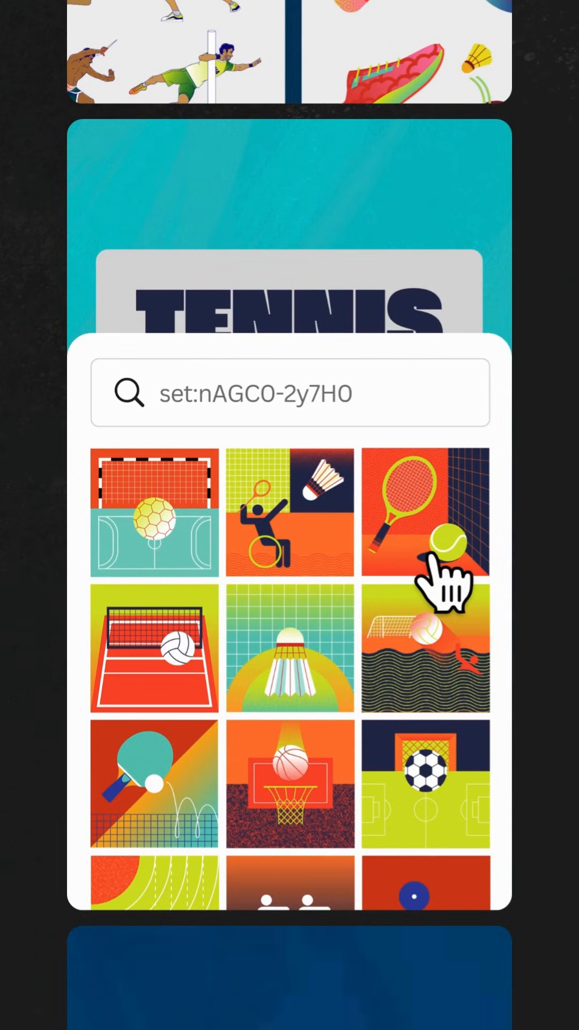
{"action": "left_click", "coordinate": [426, 513]}
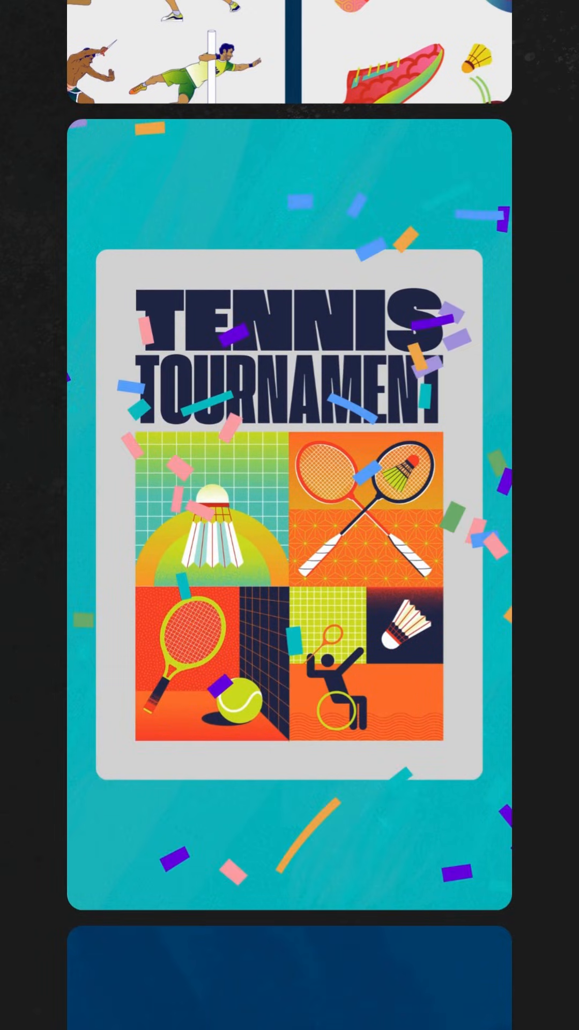
{"action": "scroll", "scroll_direction": "down", "scroll_amount": 3}
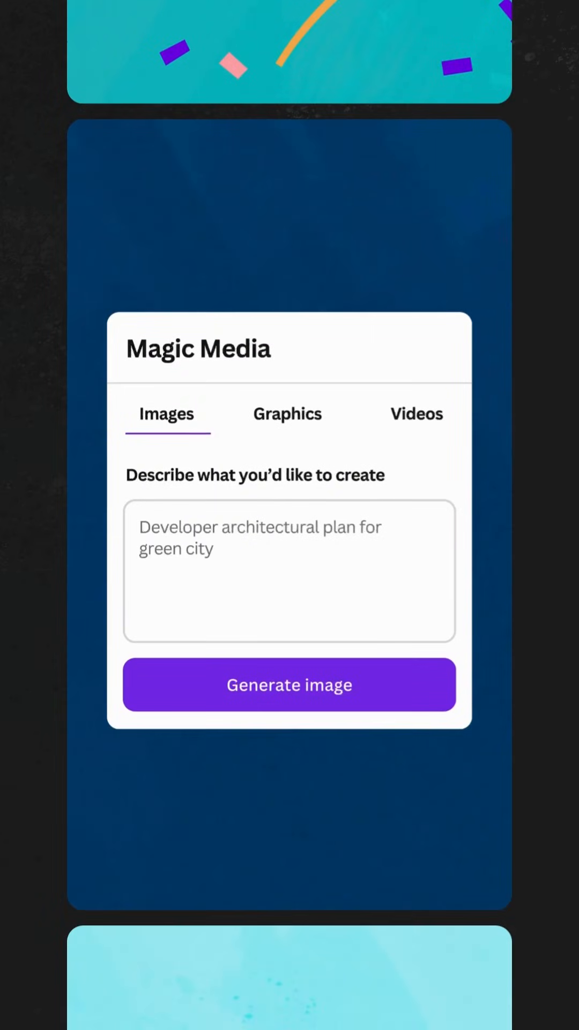
{"action": "left_click", "coordinate": [289, 685]}
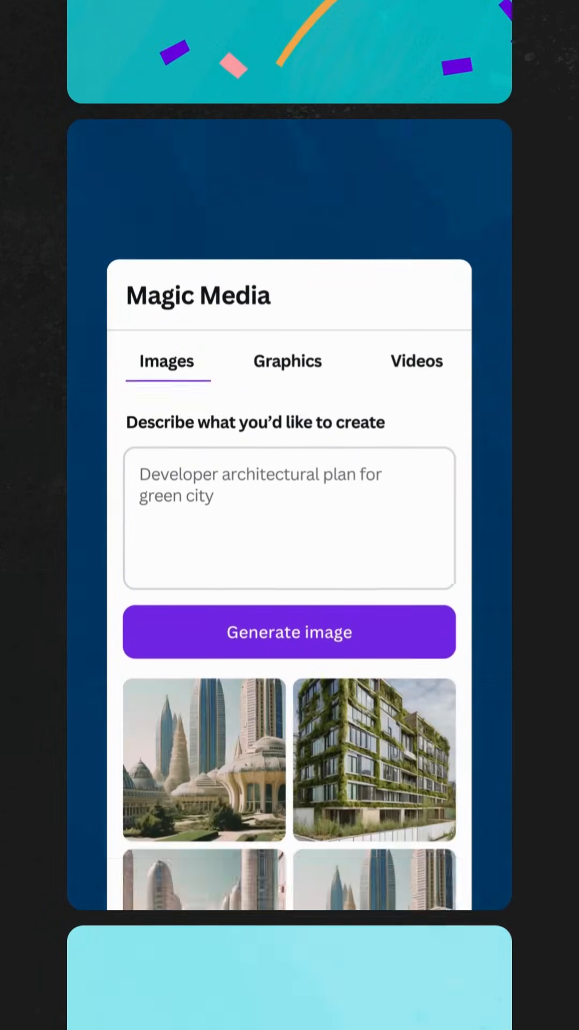